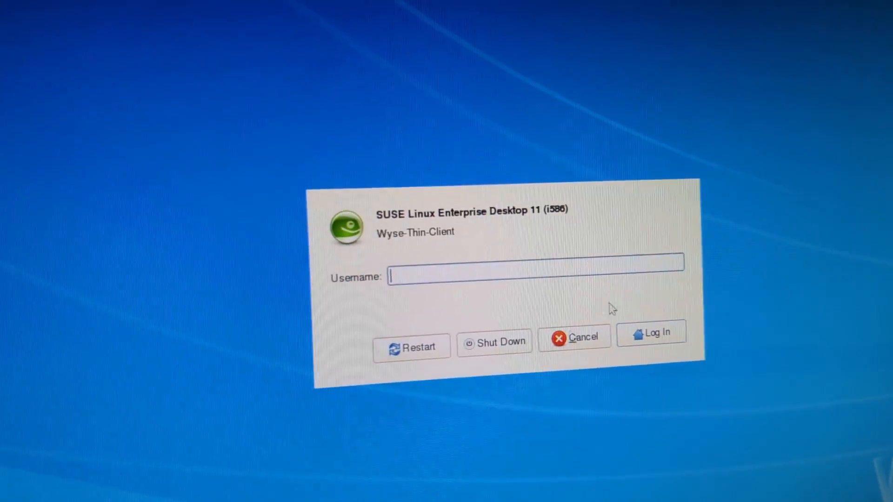
Dismiss the missing user name warning and keep Local login as the domain.
{"action": "left_click", "coordinate": [651, 332]}
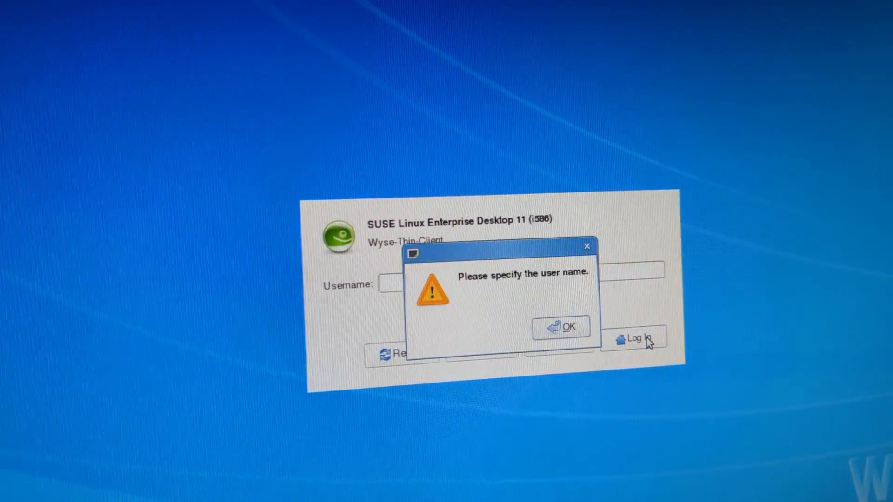
{"action": "left_click", "coordinate": [560, 327]}
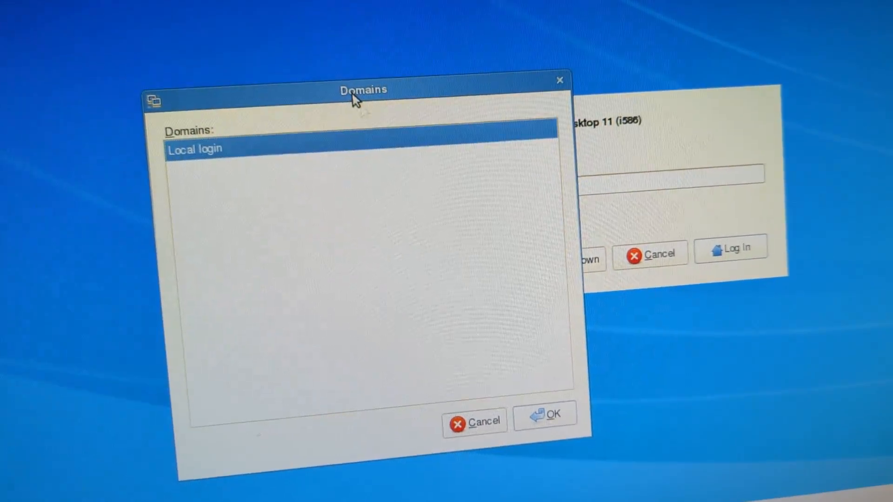
{"action": "left_click", "coordinate": [545, 414]}
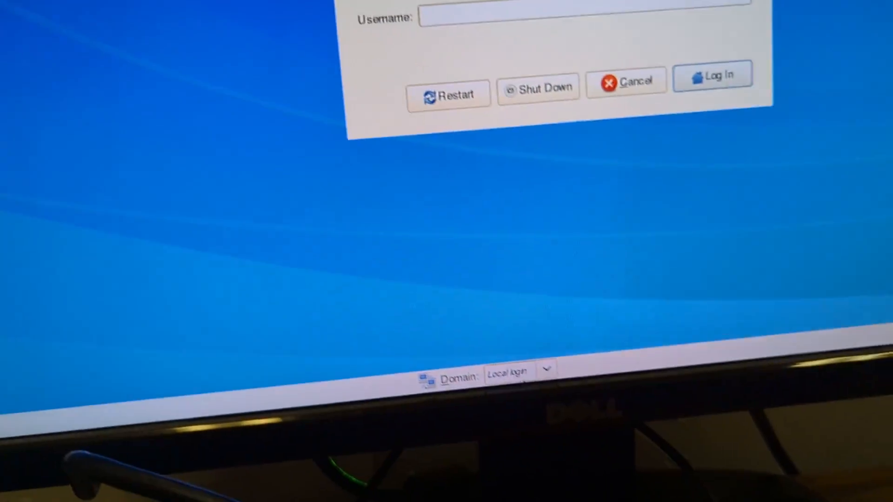
{"action": "left_click", "coordinate": [546, 369]}
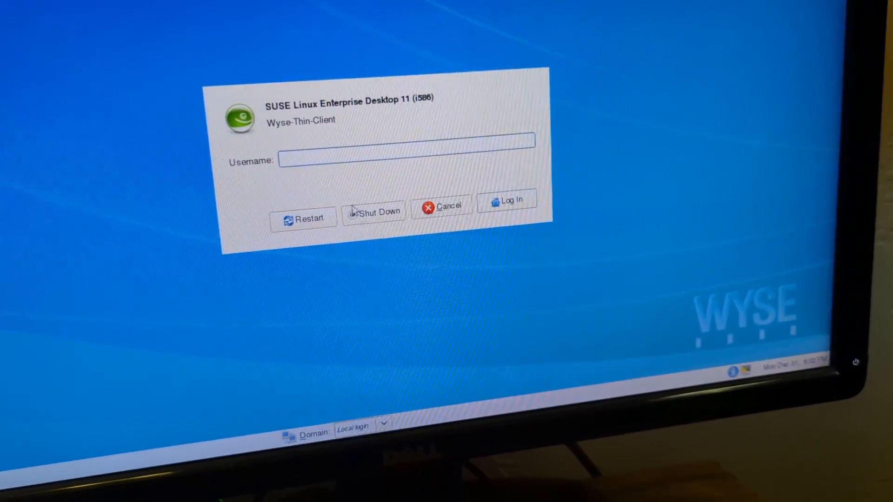
{"action": "left_click", "coordinate": [374, 212]}
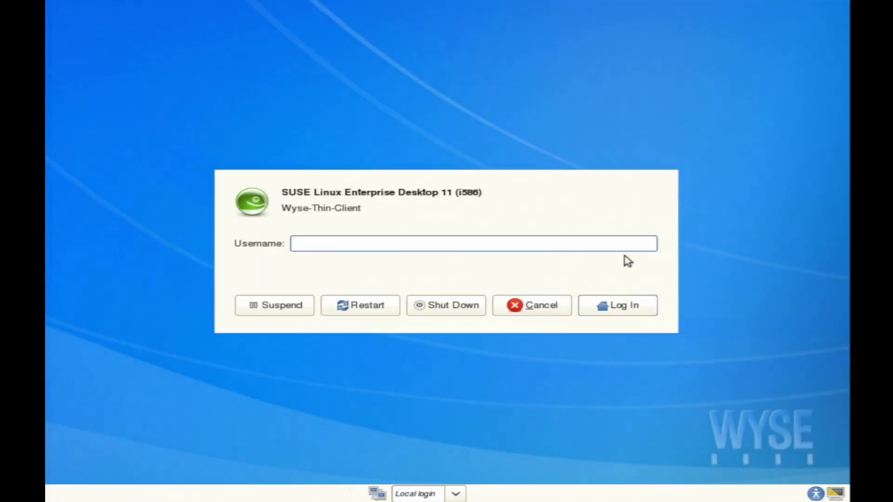
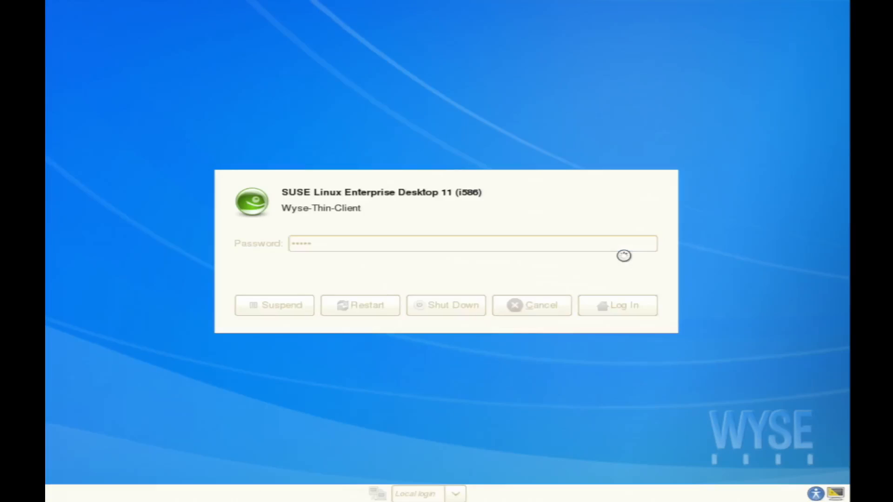
{"action": "left_click", "coordinate": [617, 305]}
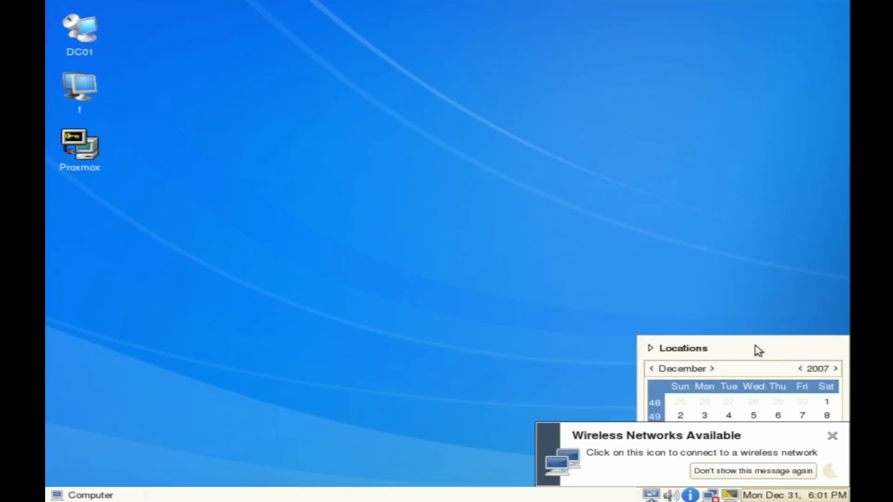
{"action": "mouse_move", "coordinate": [808, 390]}
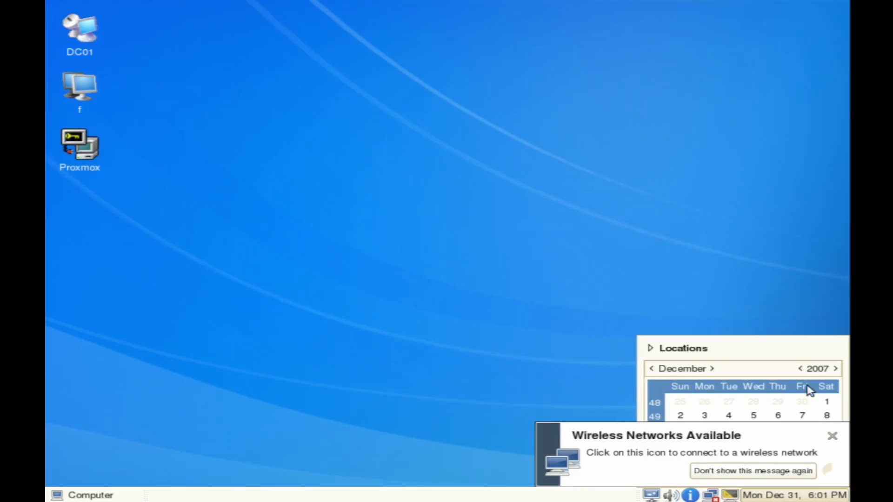
{"action": "mouse_move", "coordinate": [631, 491]}
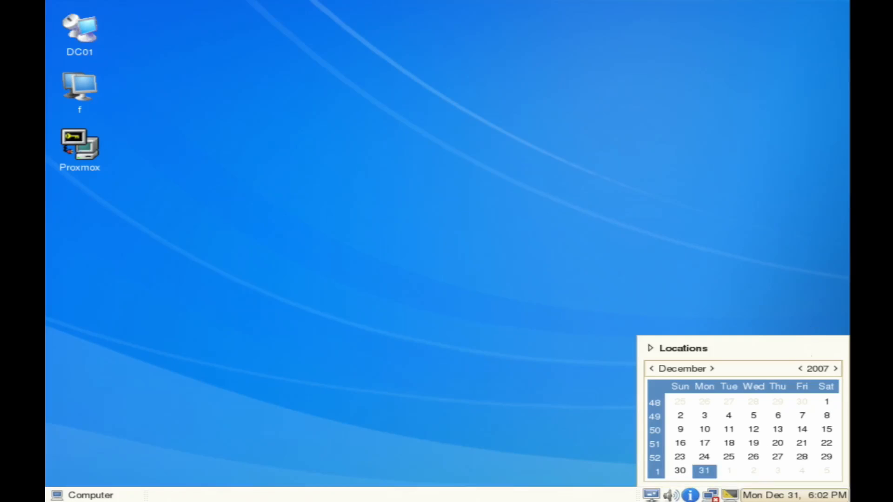
Launch Firefox Web Browser from the Computer menu's Favorite Applications.
{"action": "left_click", "coordinate": [83, 494]}
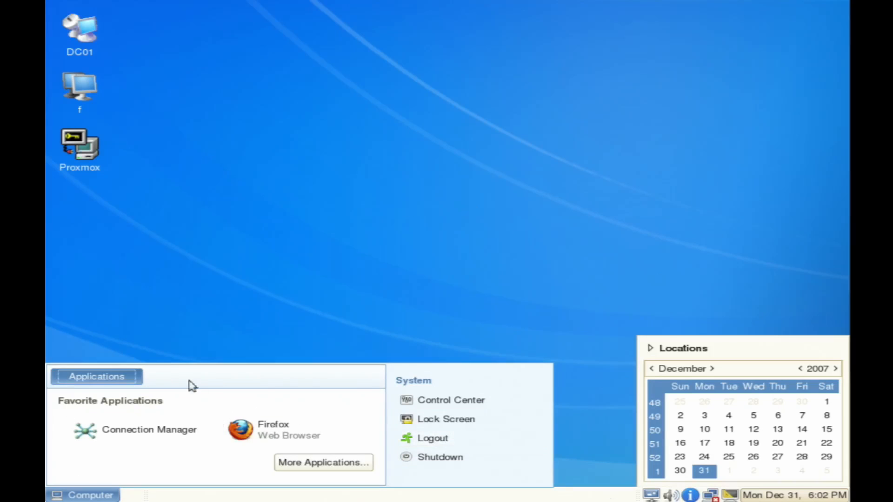
{"action": "left_click", "coordinate": [284, 382]}
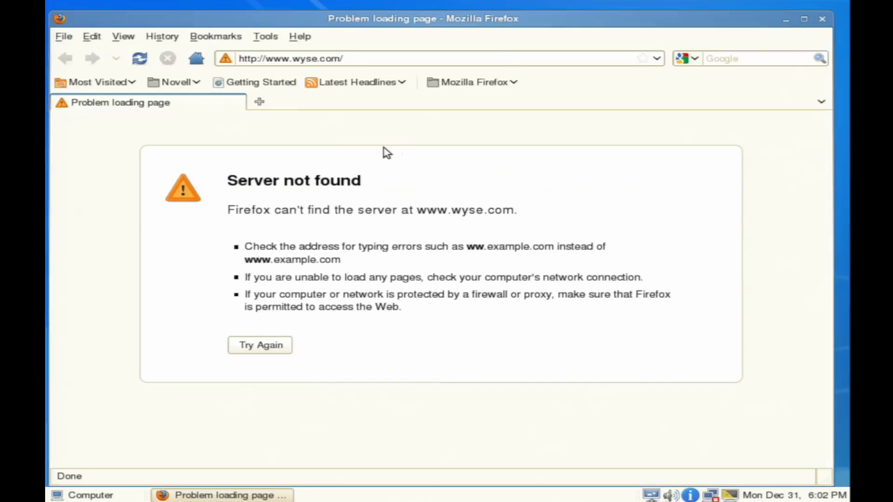
{"action": "left_click_drag", "start_coordinate": [244, 277], "coordinate": [367, 278]}
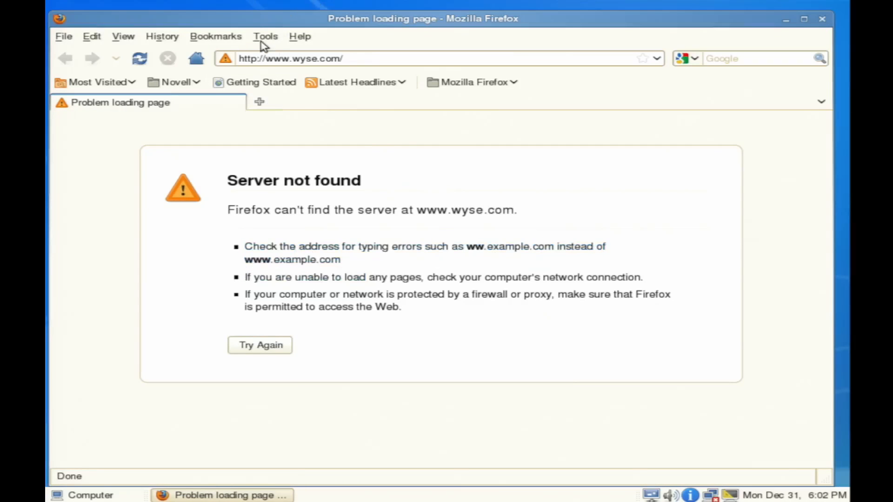
{"action": "left_click", "coordinate": [299, 36]}
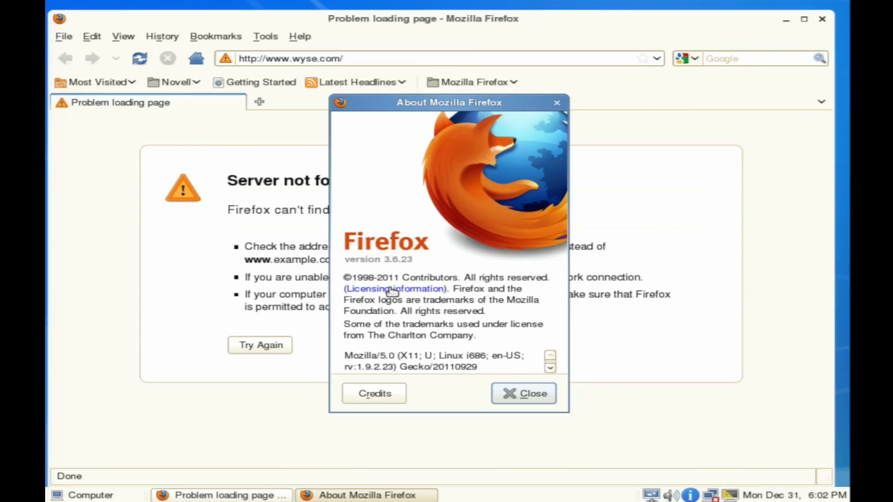
{"action": "mouse_move", "coordinate": [395, 269]}
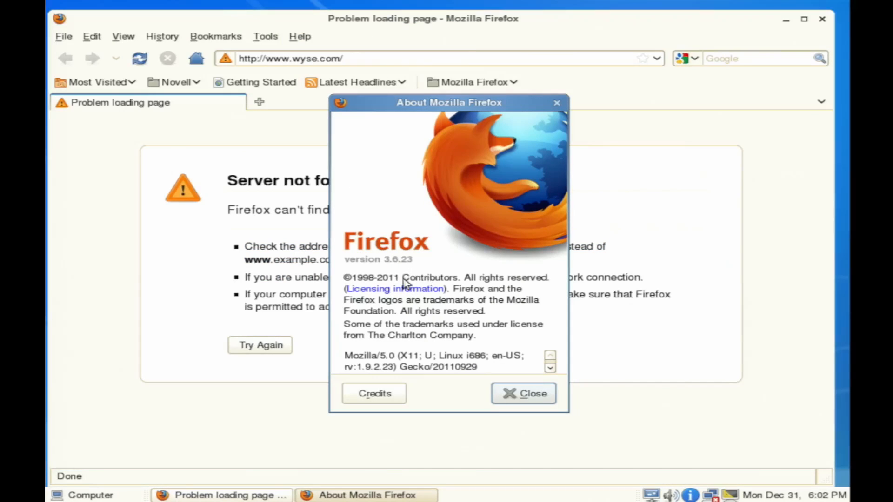
{"action": "mouse_move", "coordinate": [548, 306]}
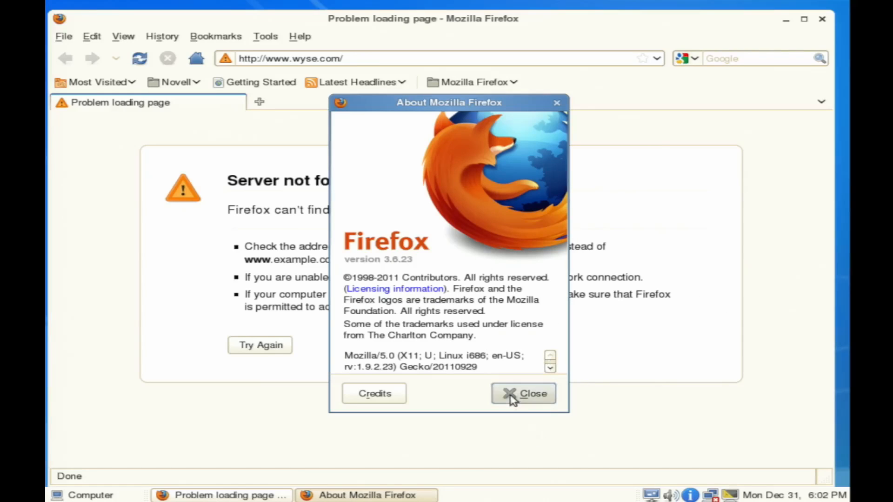
{"action": "left_click", "coordinate": [523, 393]}
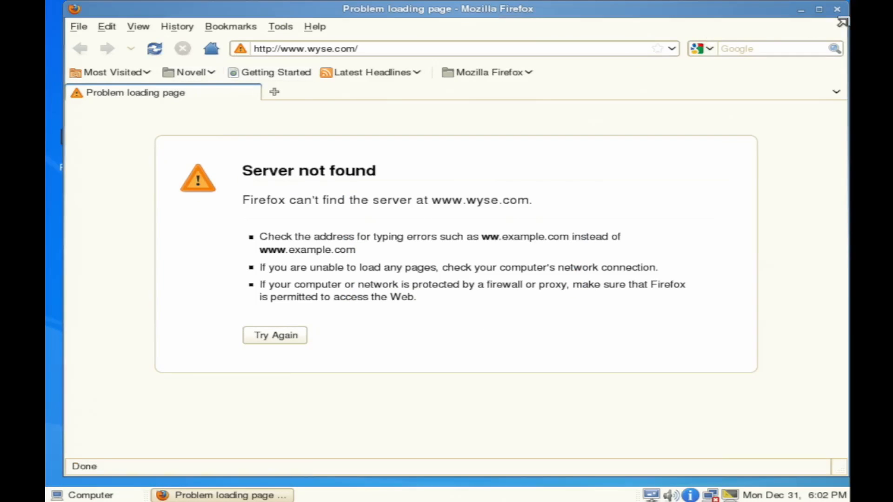
Close Firefox and relaunch it from the Computer menu to the Server not found page.
{"action": "left_click", "coordinate": [837, 8]}
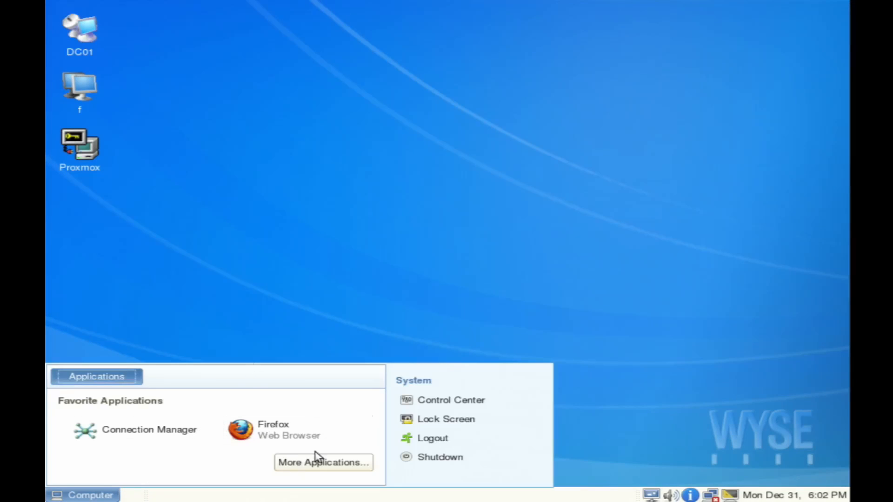
{"action": "left_click", "coordinate": [273, 429]}
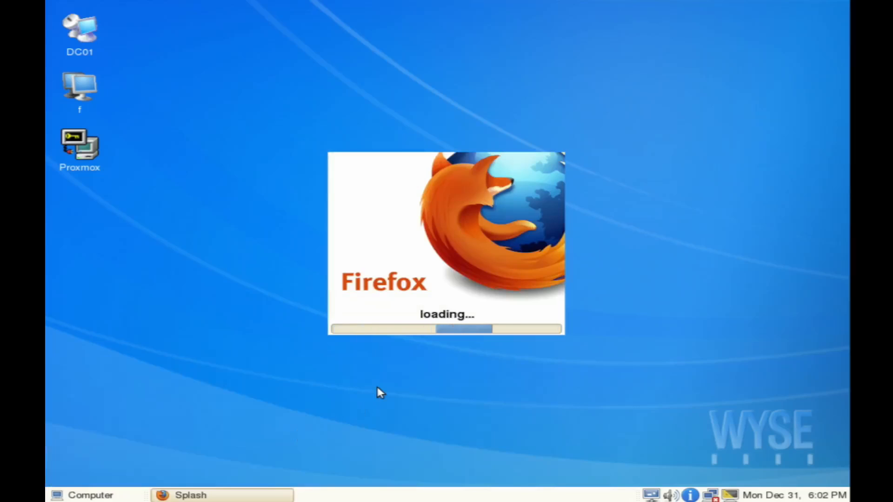
{"action": "left_click", "coordinate": [83, 494]}
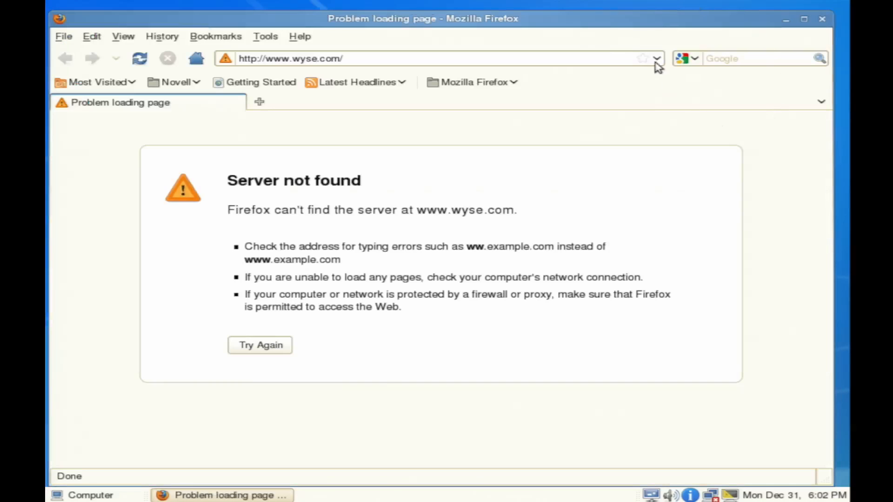
View the available search engines list, then close Firefox back to the desktop.
{"action": "left_click", "coordinate": [694, 58]}
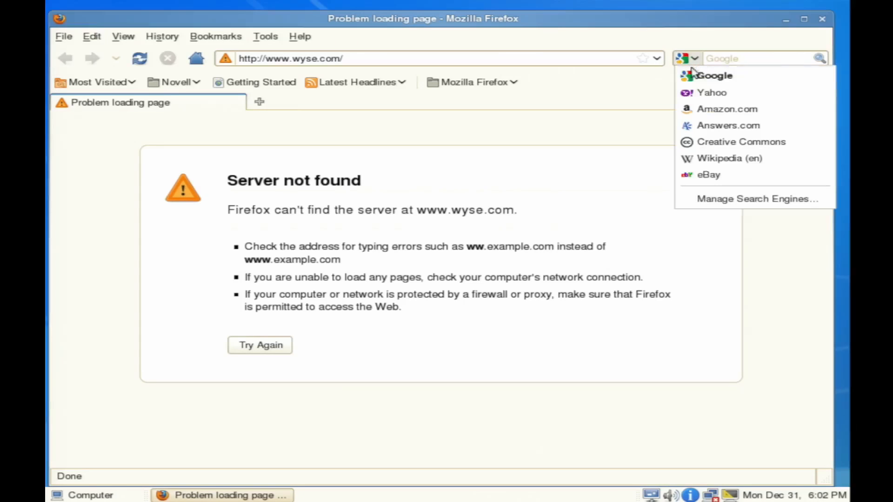
{"action": "mouse_move", "coordinate": [713, 76]}
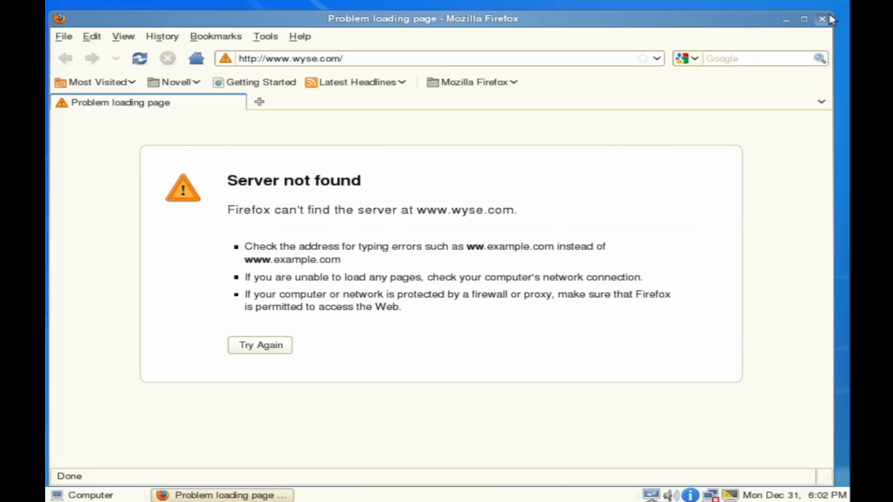
{"action": "left_click", "coordinate": [822, 19]}
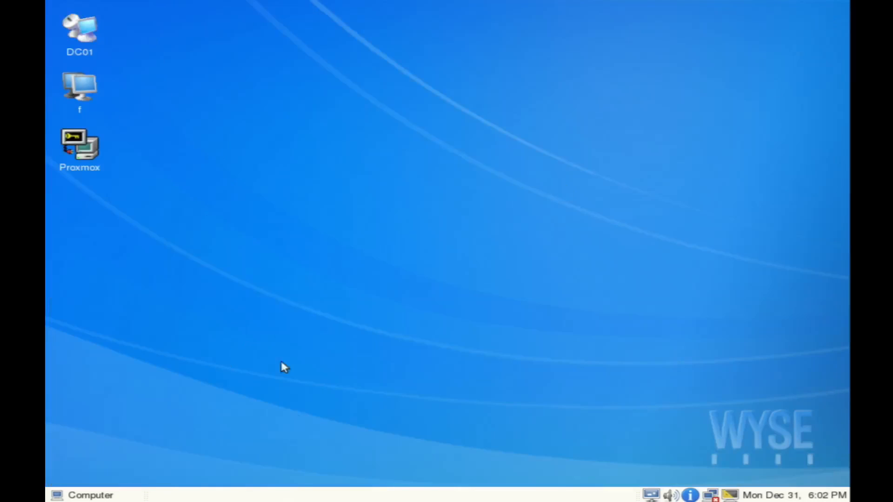
{"action": "left_click", "coordinate": [83, 494]}
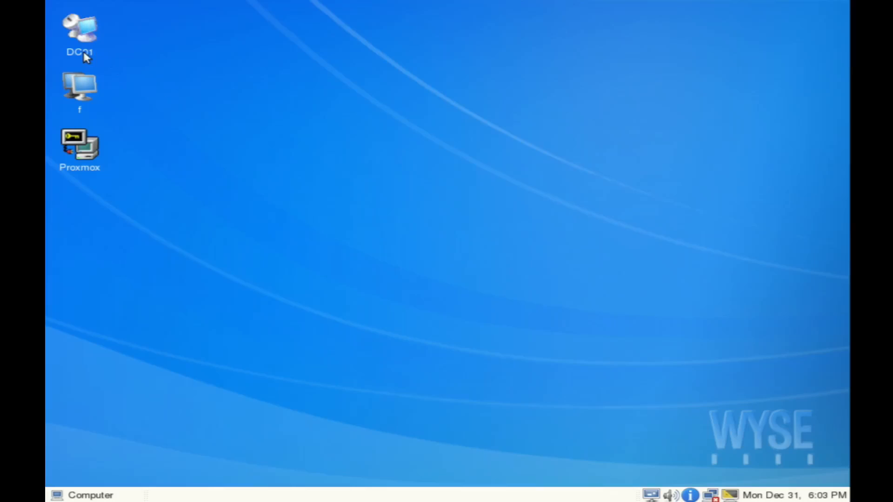
{"action": "mouse_move", "coordinate": [84, 110]}
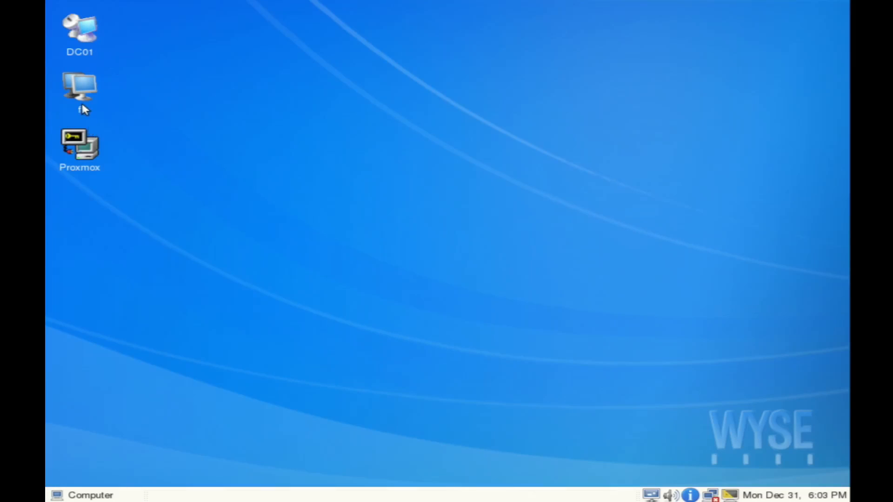
{"action": "mouse_move", "coordinate": [286, 255]}
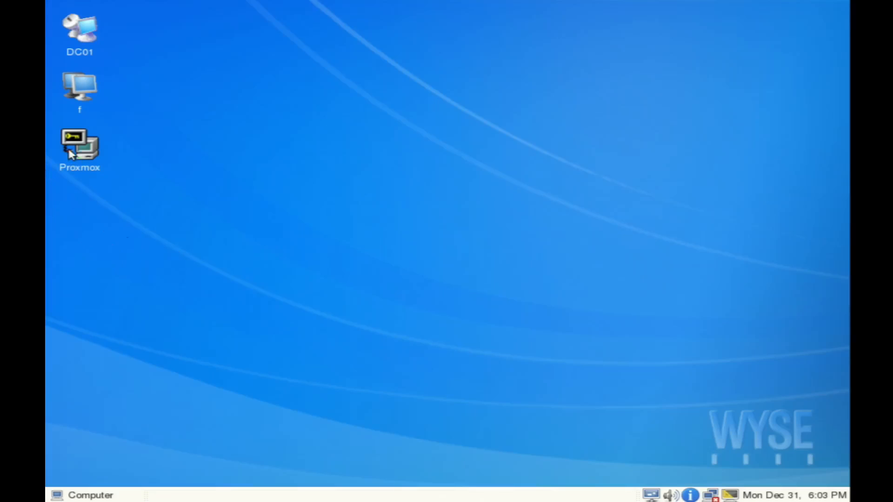
{"action": "mouse_move", "coordinate": [93, 172]}
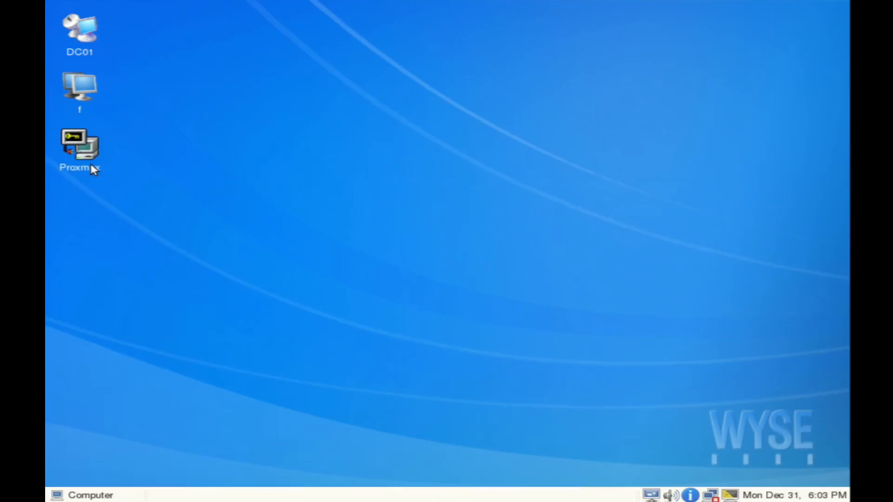
{"action": "mouse_move", "coordinate": [94, 280]}
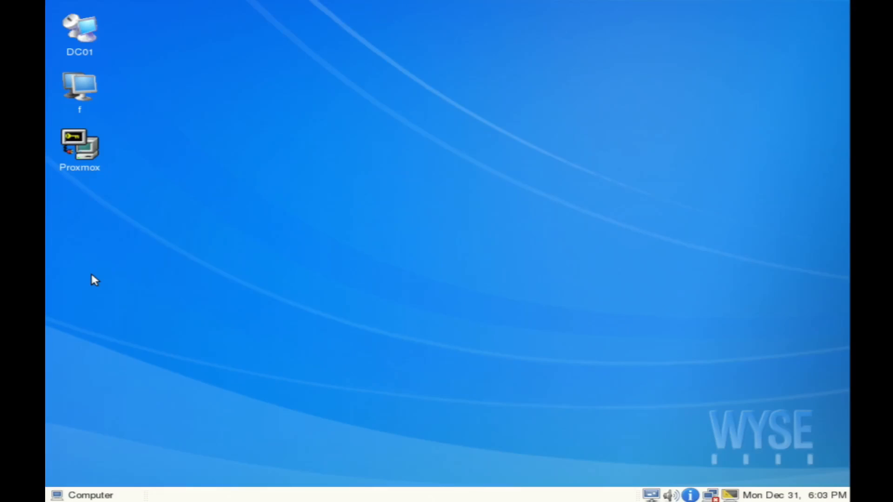
{"action": "mouse_move", "coordinate": [174, 332]}
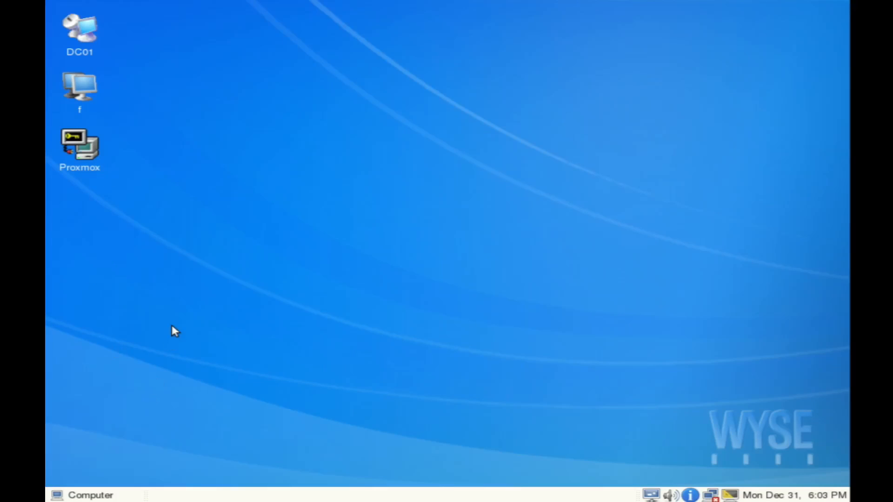
Bring up the Computer menu with favorite applications and system options.
{"action": "left_click", "coordinate": [84, 495]}
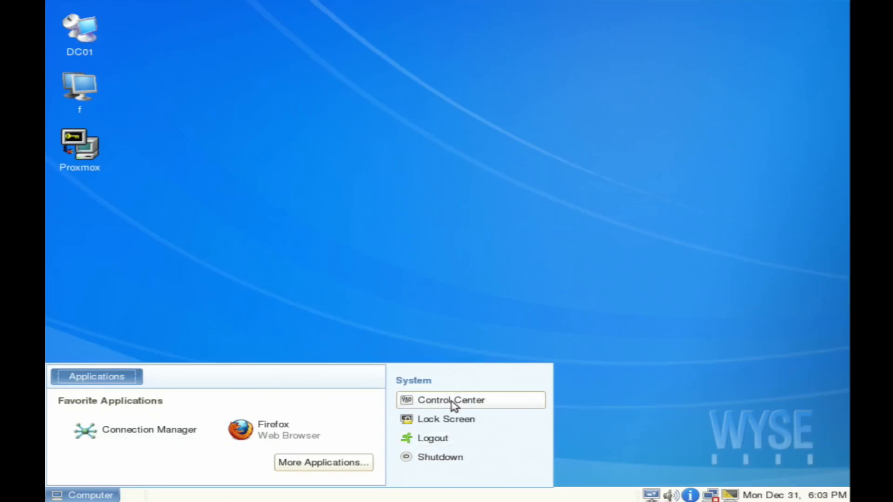
Open the Control Center and scroll its Hardware, Look and Feel, System list into view.
{"action": "left_click", "coordinate": [451, 400]}
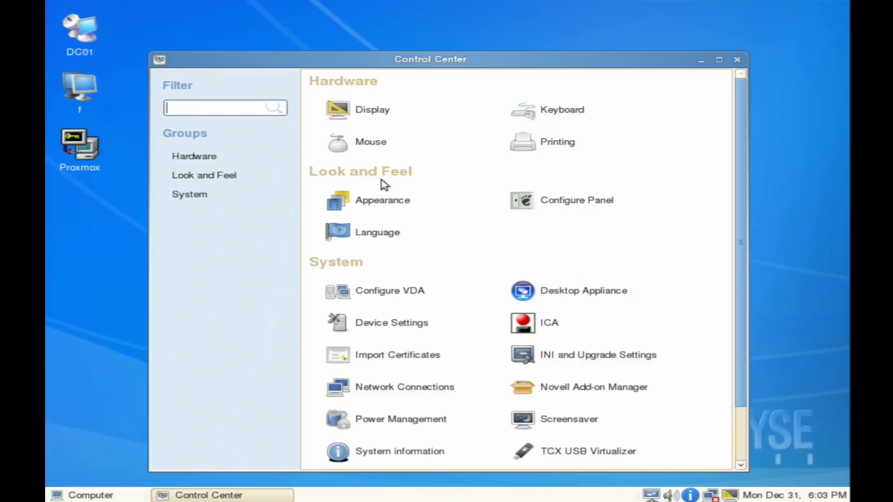
{"action": "scroll", "scroll_direction": "down", "scroll_amount": 3}
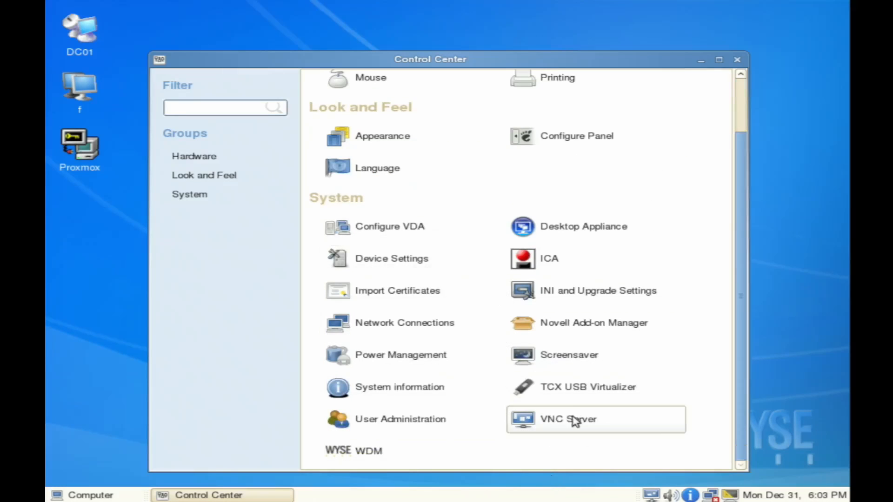
Open VNC Server Preferences showing desktop viewing, control and password required enabled.
{"action": "double_click", "coordinate": [567, 419]}
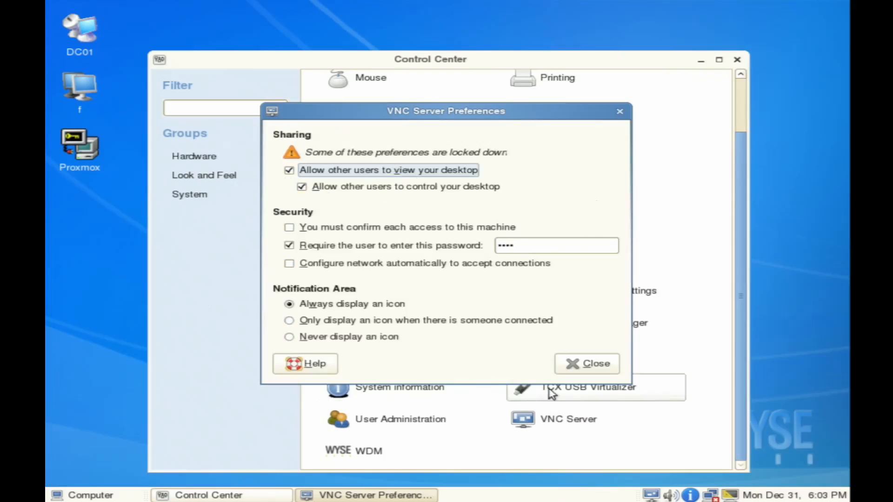
{"action": "mouse_move", "coordinate": [580, 152]}
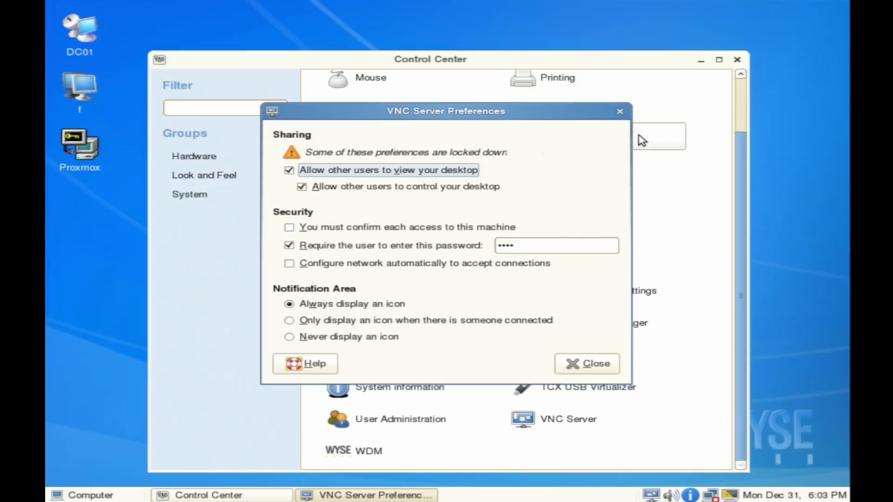
Close VNC Server Preferences and return to the Control Center settings list.
{"action": "left_click", "coordinate": [586, 363]}
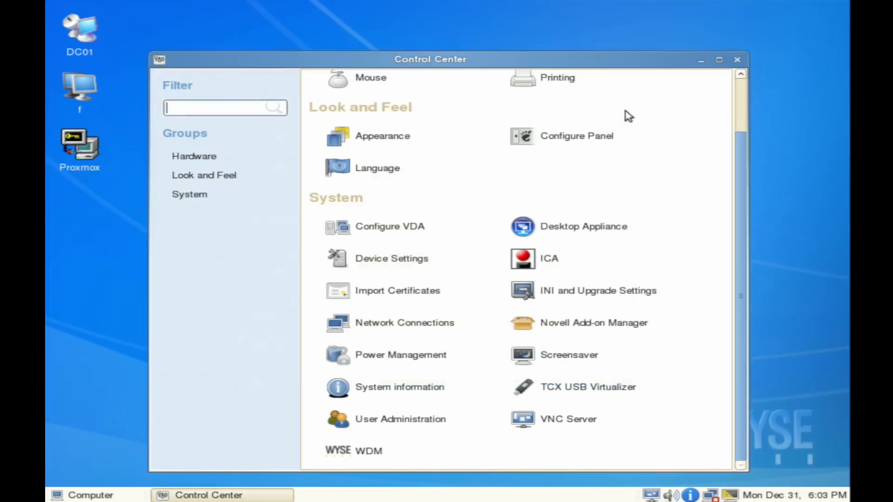
{"action": "mouse_move", "coordinate": [391, 258]}
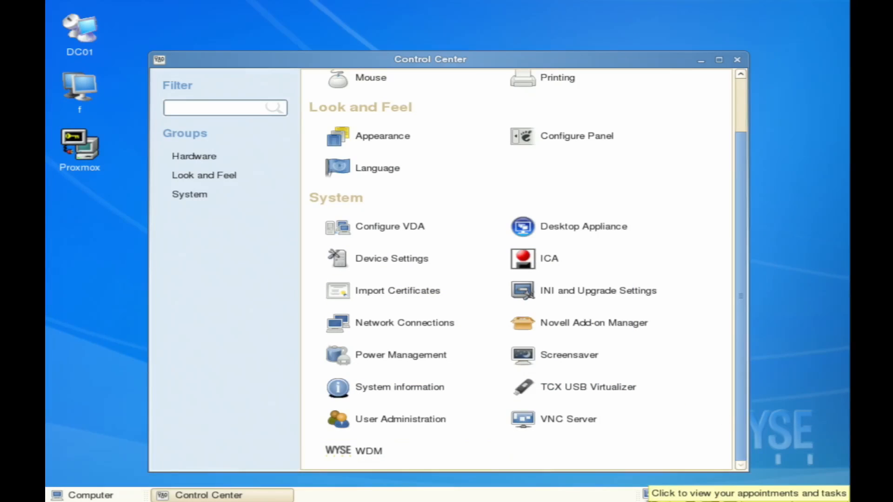
{"action": "left_click", "coordinate": [225, 107]}
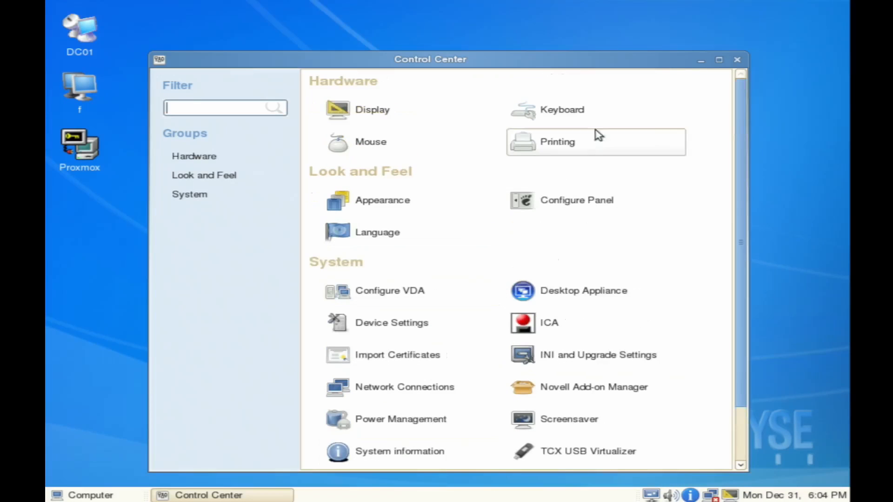
{"action": "left_click", "coordinate": [372, 109]}
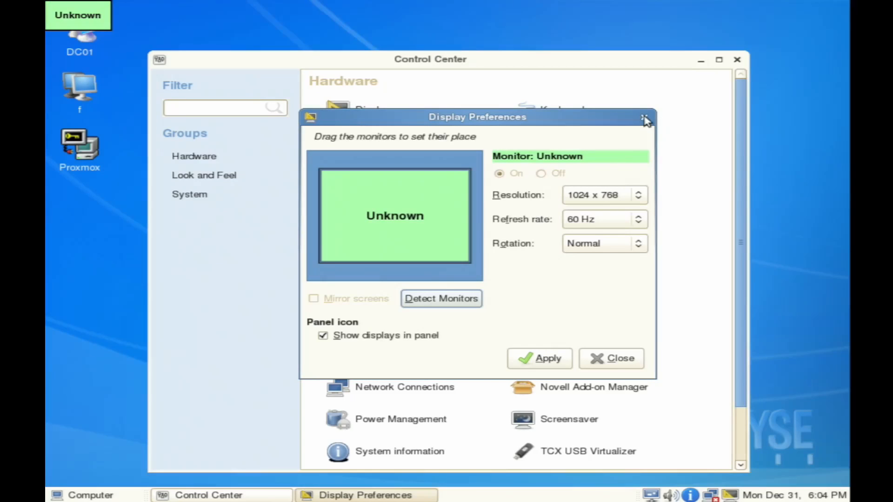
{"action": "left_click", "coordinate": [647, 117]}
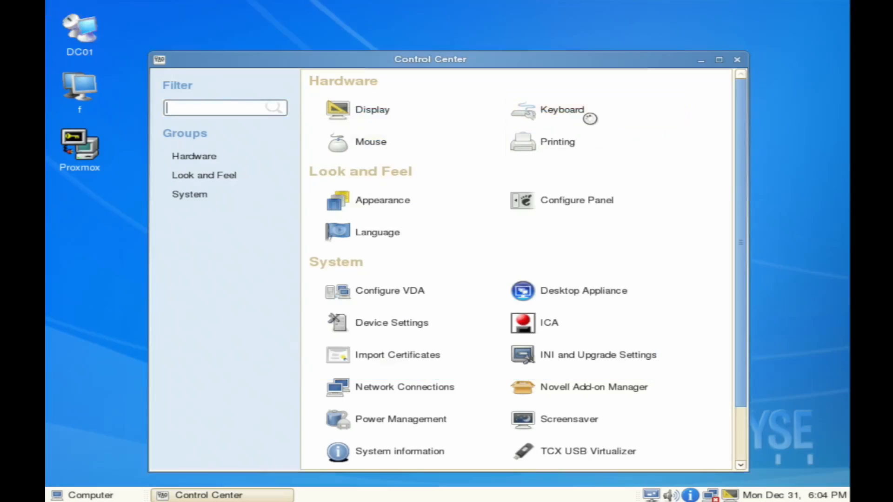
{"action": "left_click", "coordinate": [562, 109]}
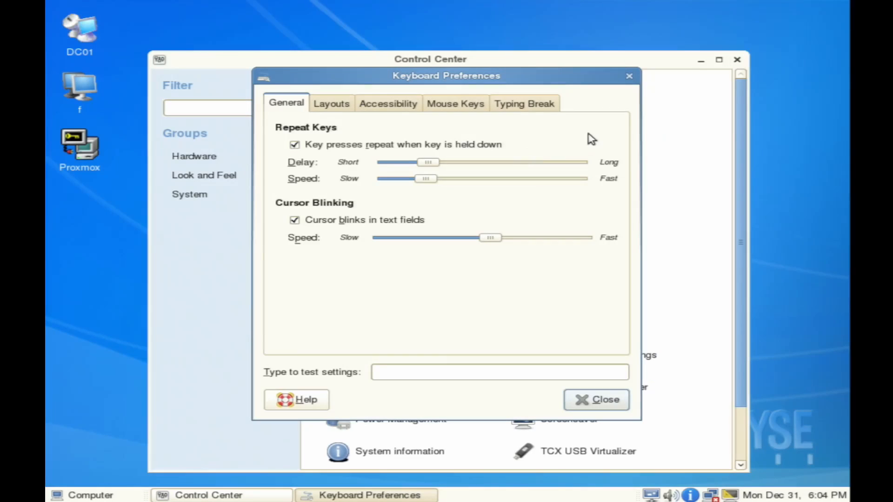
{"action": "left_click", "coordinate": [596, 399]}
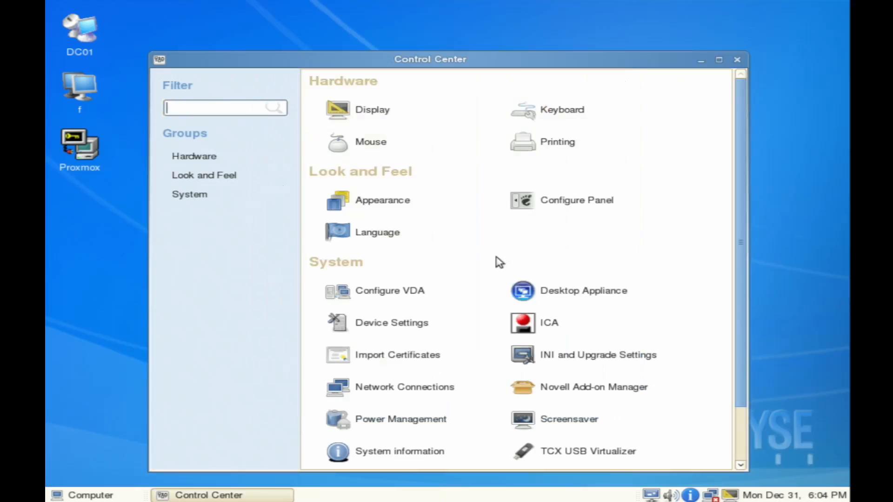
{"action": "left_click", "coordinate": [337, 142]}
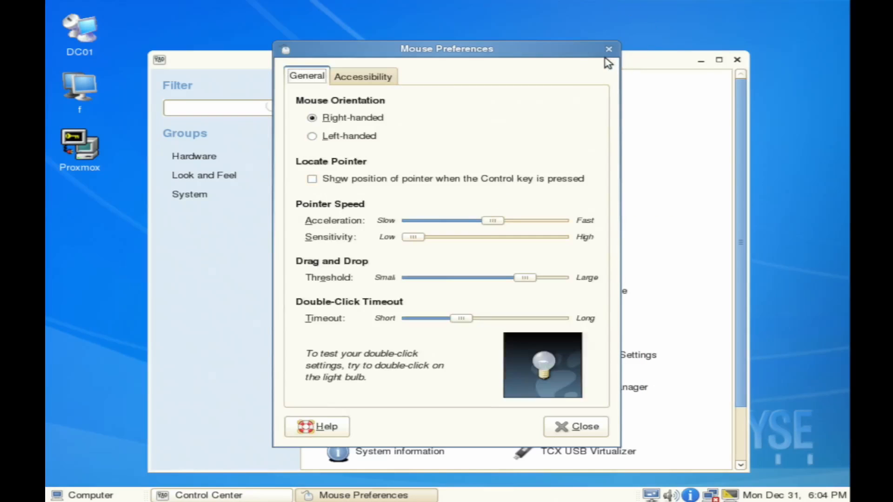
{"action": "left_click", "coordinate": [608, 48]}
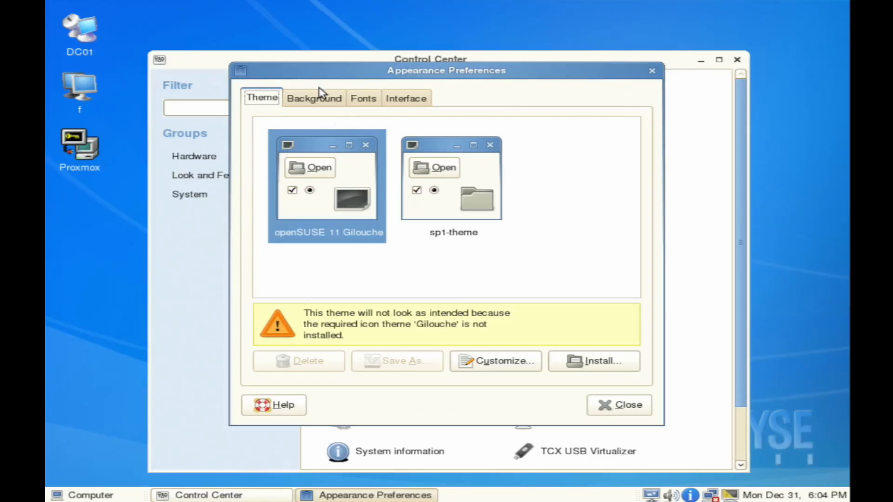
Review Background and Fonts settings, cancel the font picker, and close Appearance Preferences.
{"action": "left_click", "coordinate": [313, 98]}
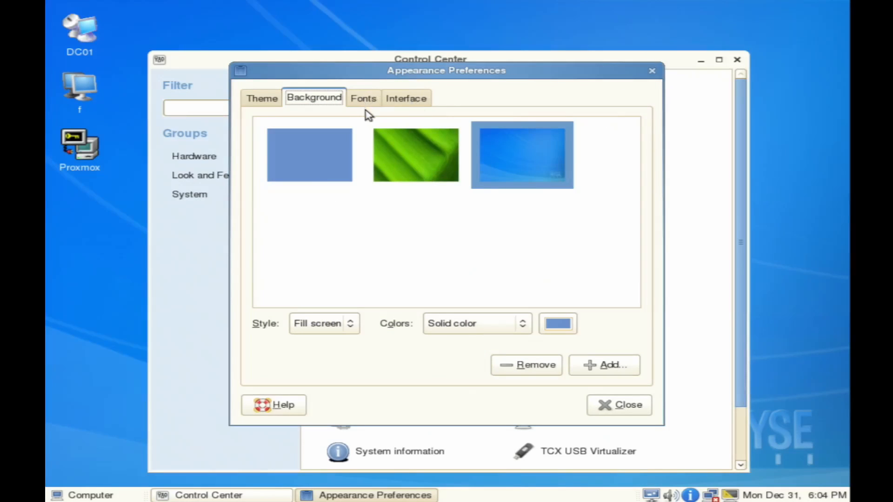
{"action": "left_click", "coordinate": [364, 98]}
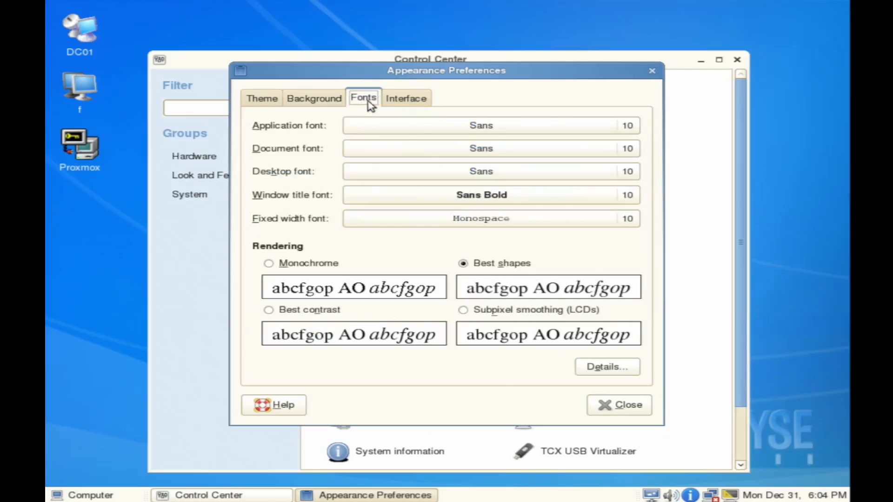
{"action": "left_click", "coordinate": [480, 125]}
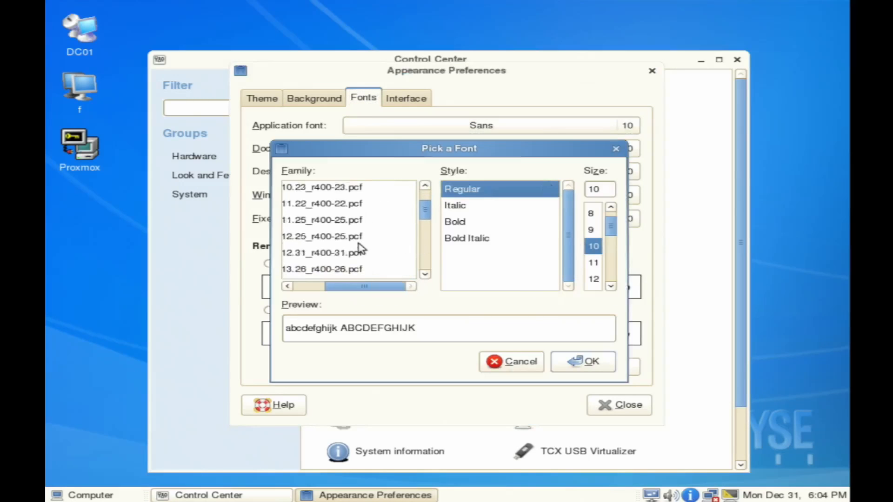
{"action": "left_click", "coordinate": [590, 361]}
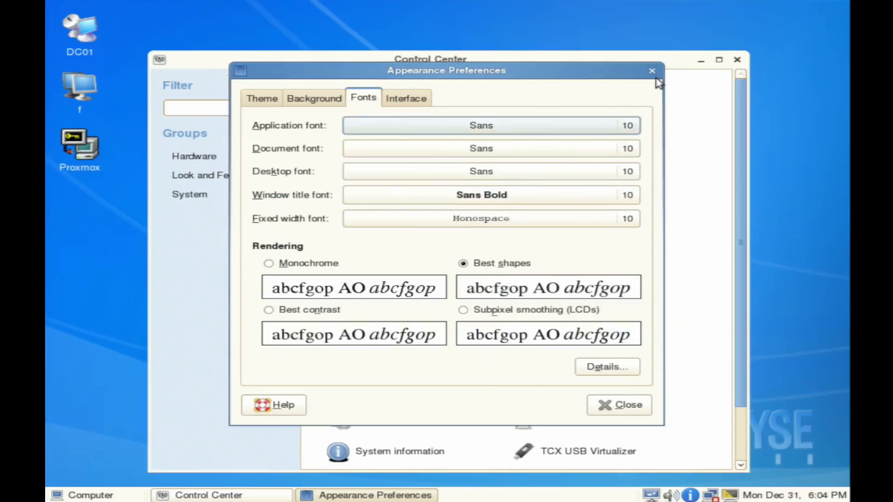
{"action": "left_click", "coordinate": [652, 70]}
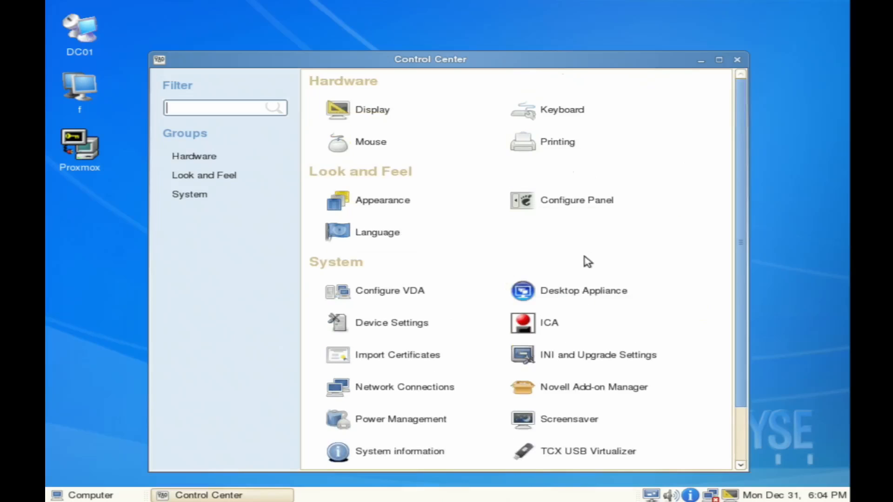
{"action": "left_click", "coordinate": [576, 200]}
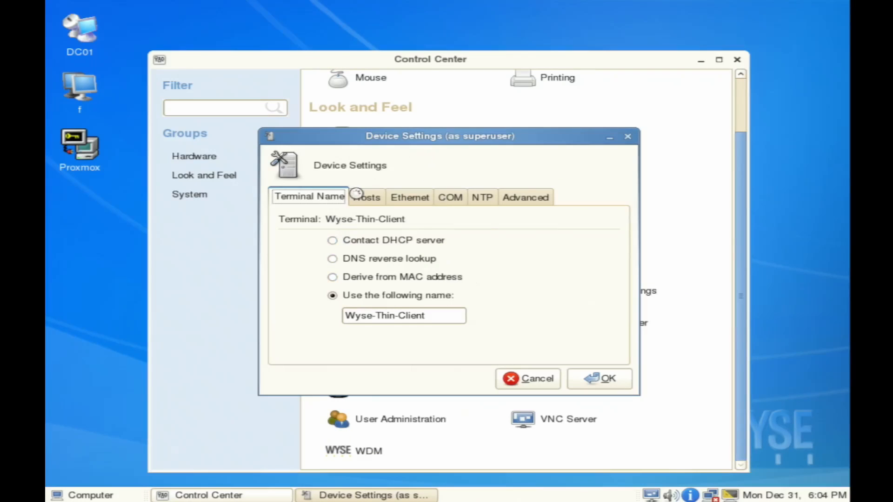
{"action": "left_click", "coordinate": [409, 197]}
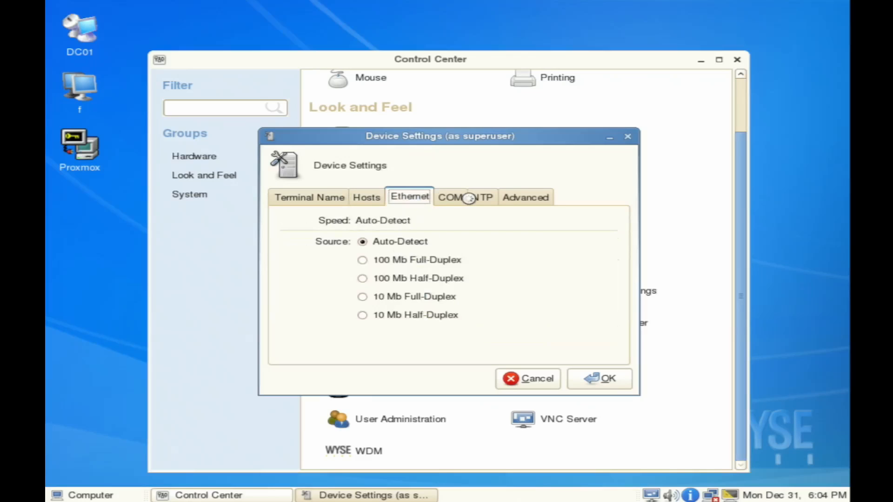
{"action": "left_click", "coordinate": [449, 197]}
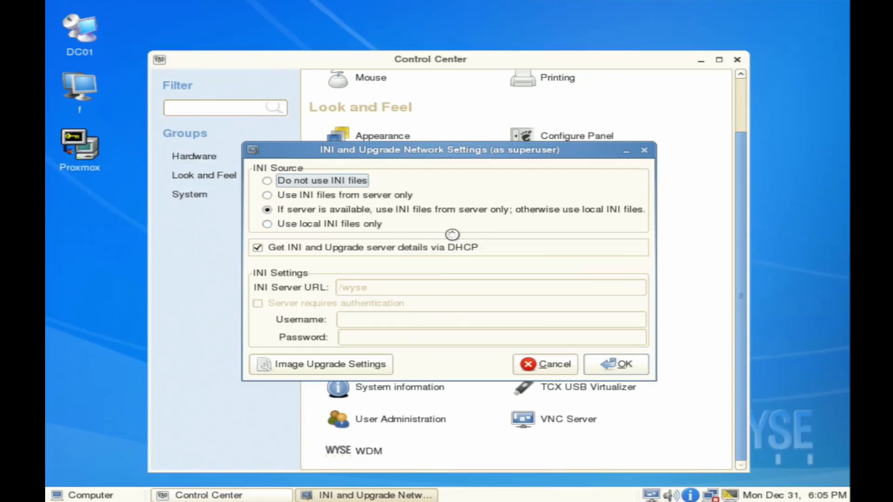
{"action": "mouse_move", "coordinate": [644, 150]}
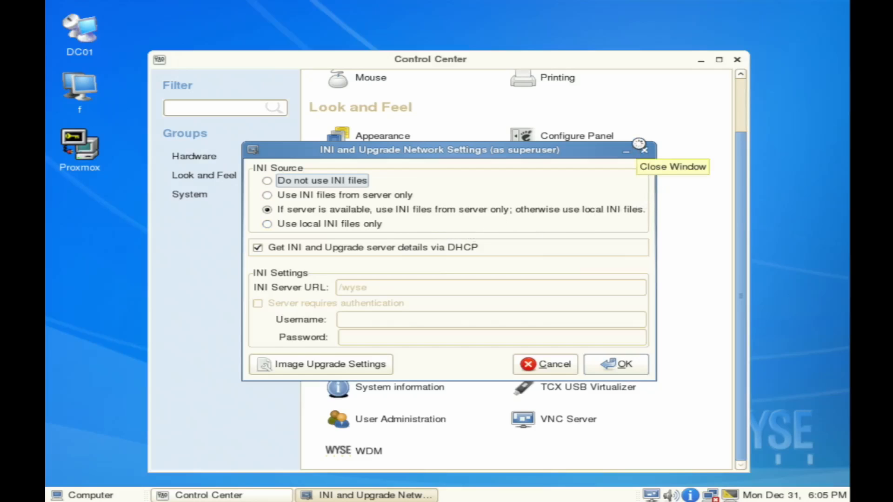
{"action": "left_click", "coordinate": [644, 150]}
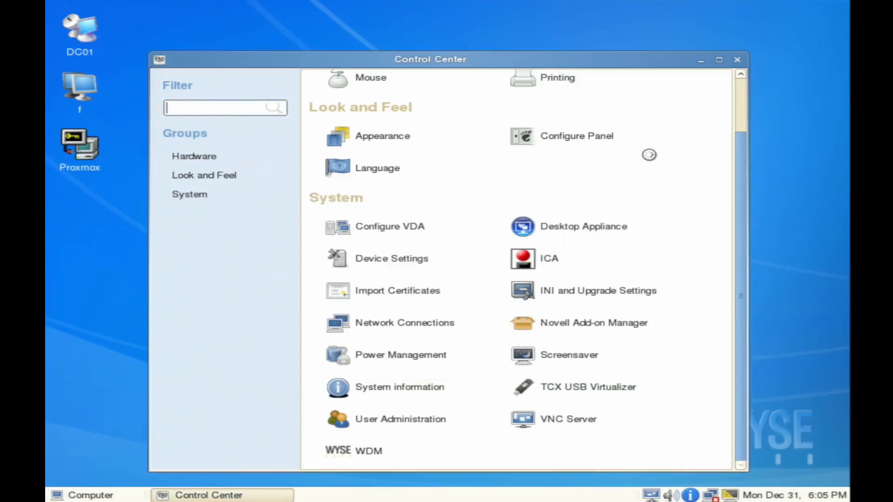
{"action": "mouse_move", "coordinate": [368, 378]}
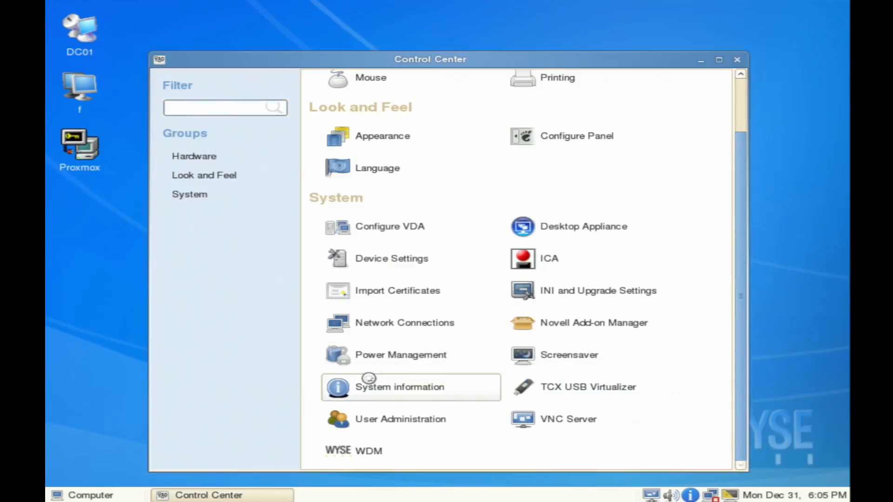
{"action": "left_click", "coordinate": [404, 322]}
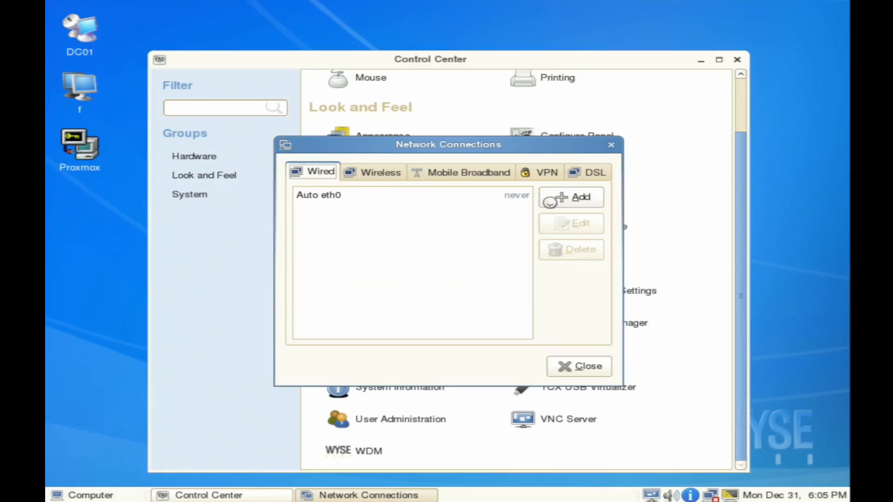
{"action": "left_click", "coordinate": [380, 172]}
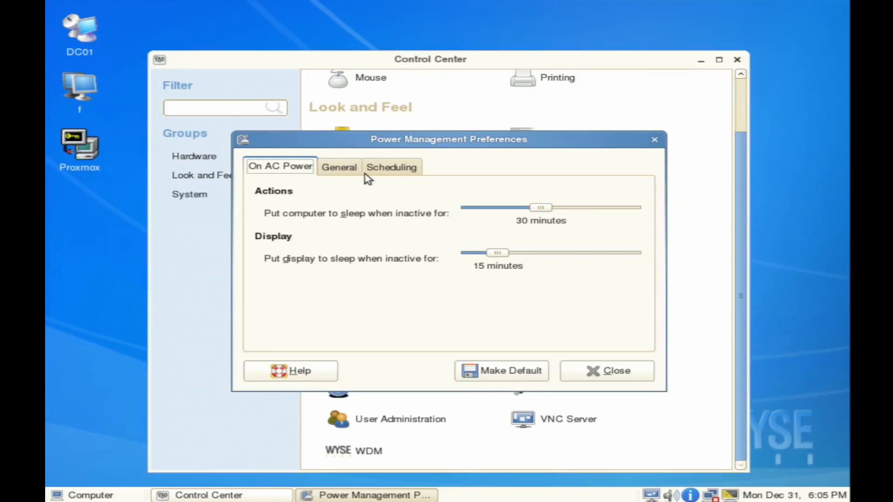
{"action": "mouse_move", "coordinate": [348, 175]}
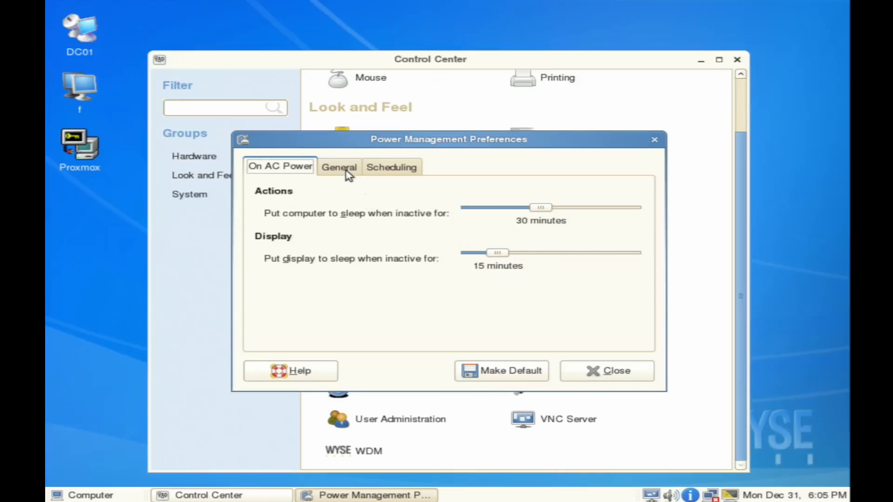
Check the General power button and notification settings, then close Power Management Preferences.
{"action": "left_click", "coordinate": [339, 167]}
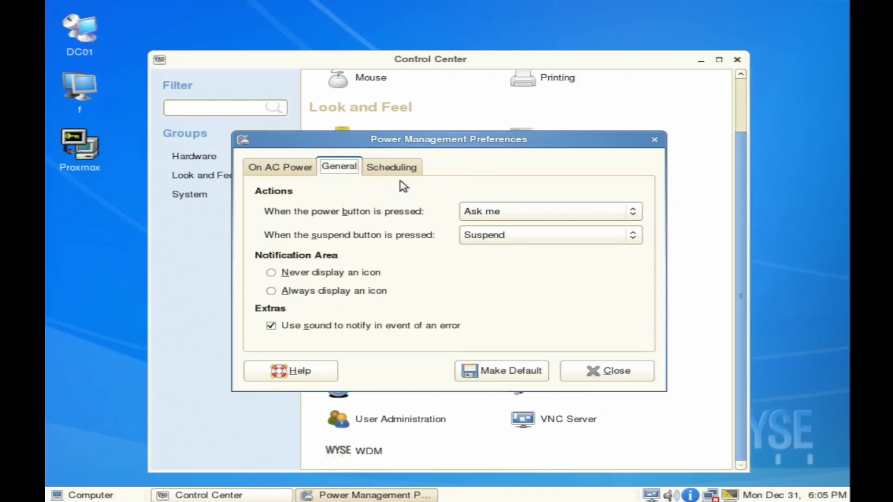
{"action": "left_click", "coordinate": [391, 166]}
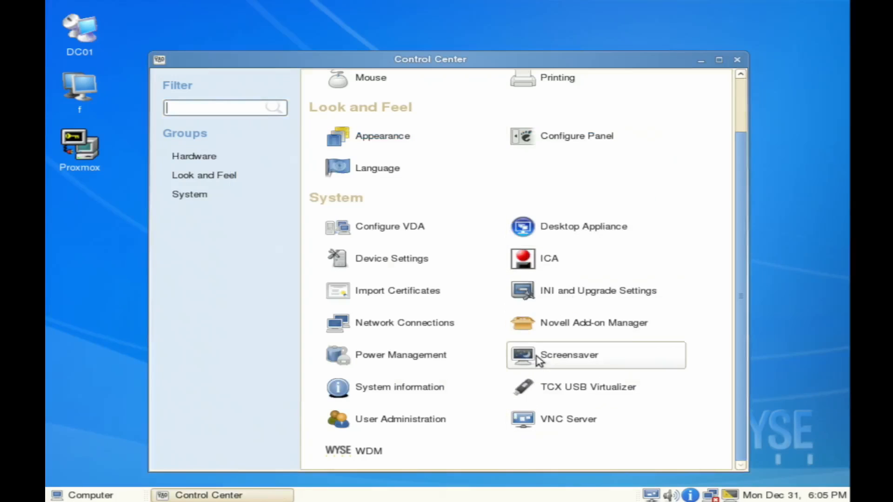
Preview Random and Floating Feet screensaver themes, settle on Blank screen, and close the preferences.
{"action": "double_click", "coordinate": [568, 354]}
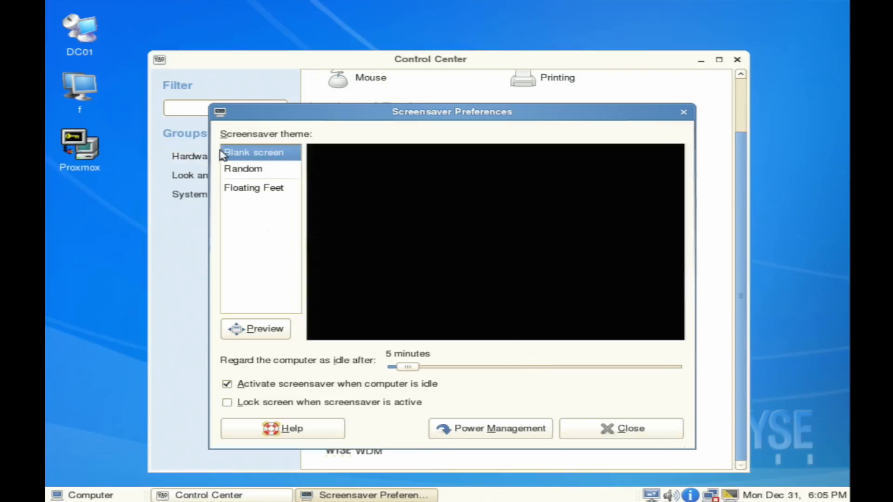
{"action": "left_click", "coordinate": [242, 169]}
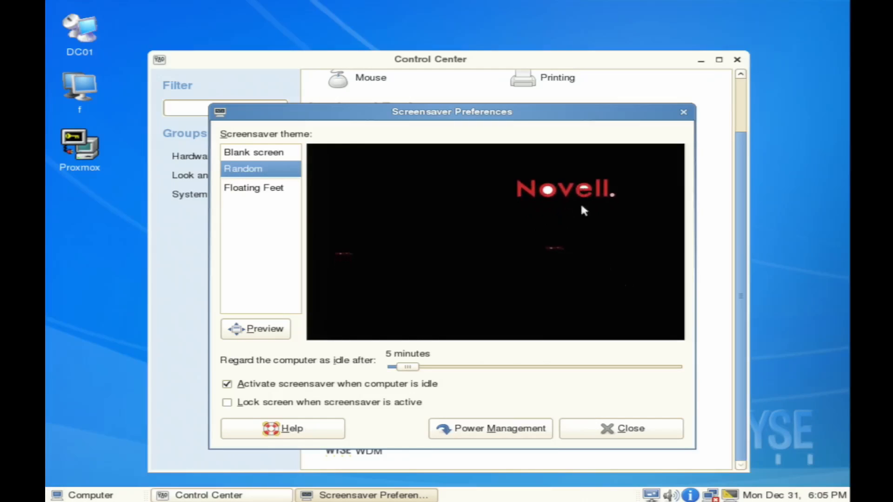
{"action": "left_click", "coordinate": [254, 187]}
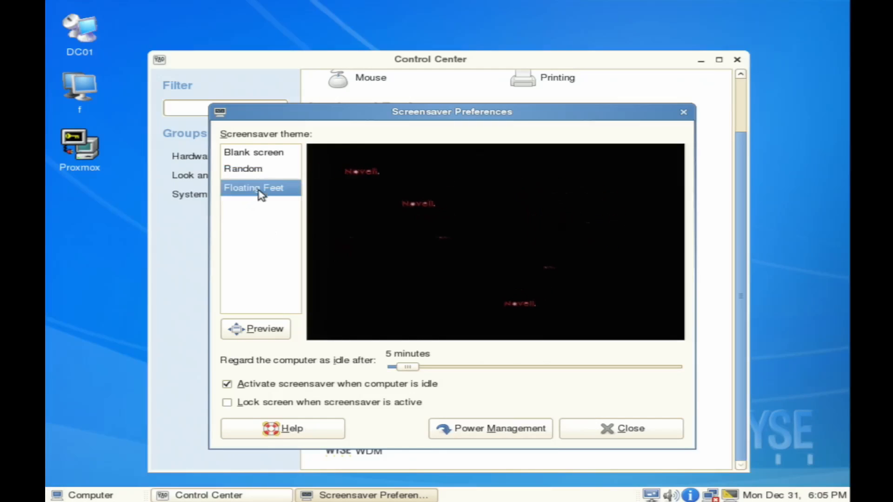
{"action": "left_click", "coordinate": [243, 168]}
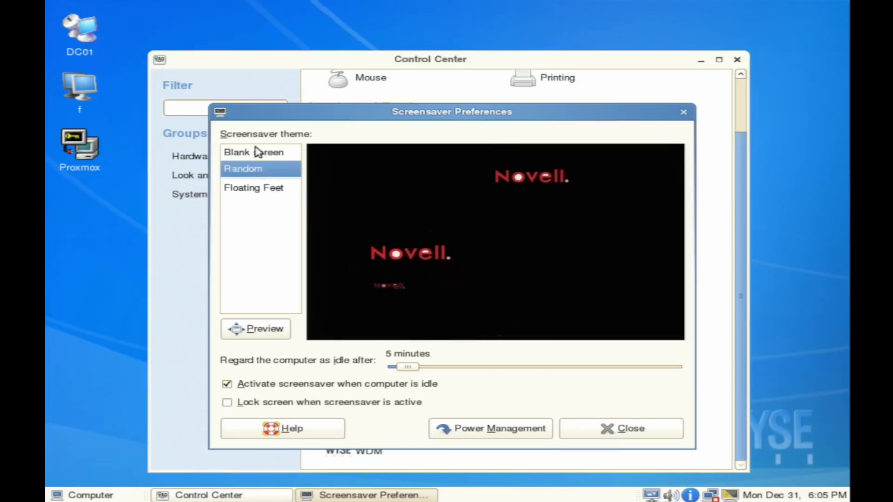
{"action": "left_click", "coordinate": [253, 152]}
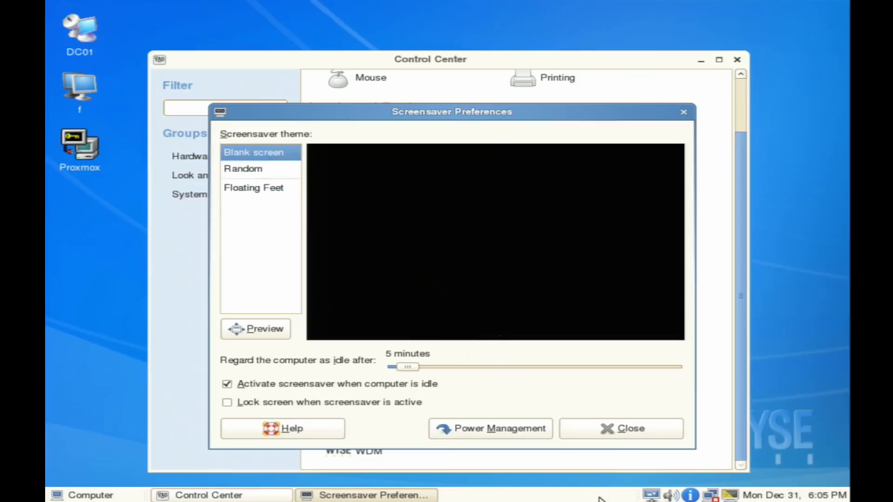
{"action": "left_click", "coordinate": [621, 429]}
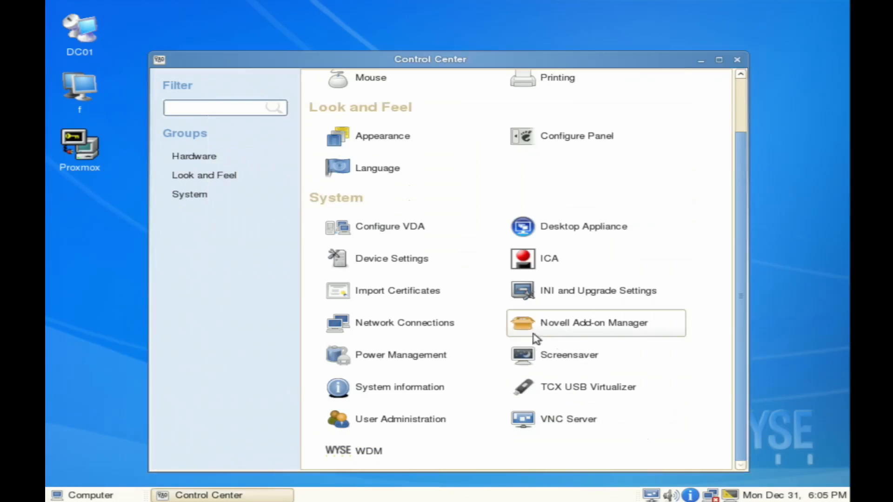
{"action": "double_click", "coordinate": [400, 386]}
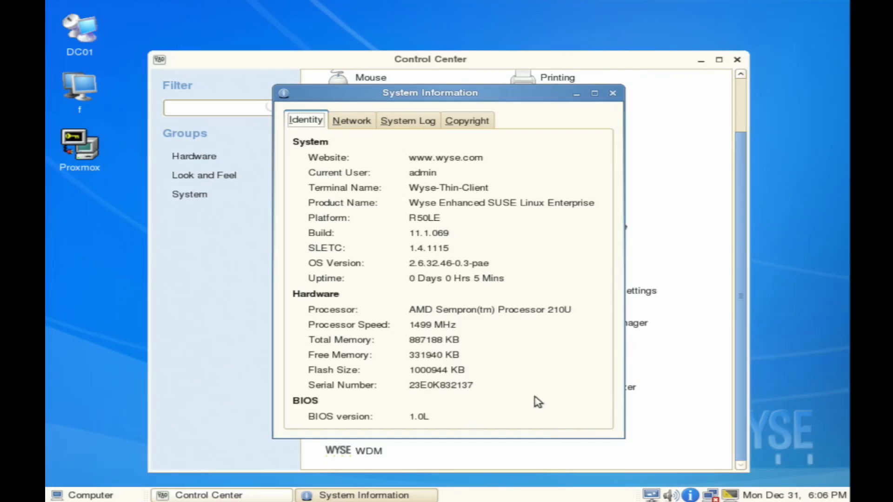
{"action": "mouse_move", "coordinate": [484, 265]}
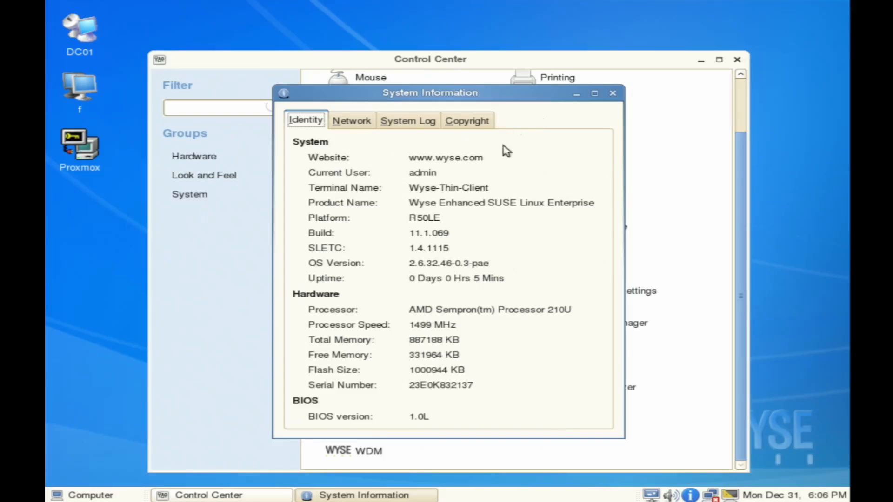
{"action": "left_click", "coordinate": [351, 120]}
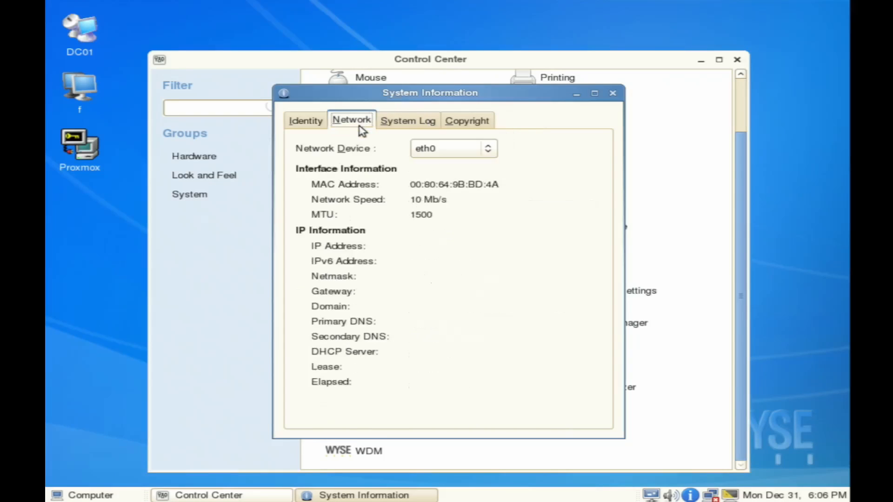
{"action": "left_click", "coordinate": [407, 120]}
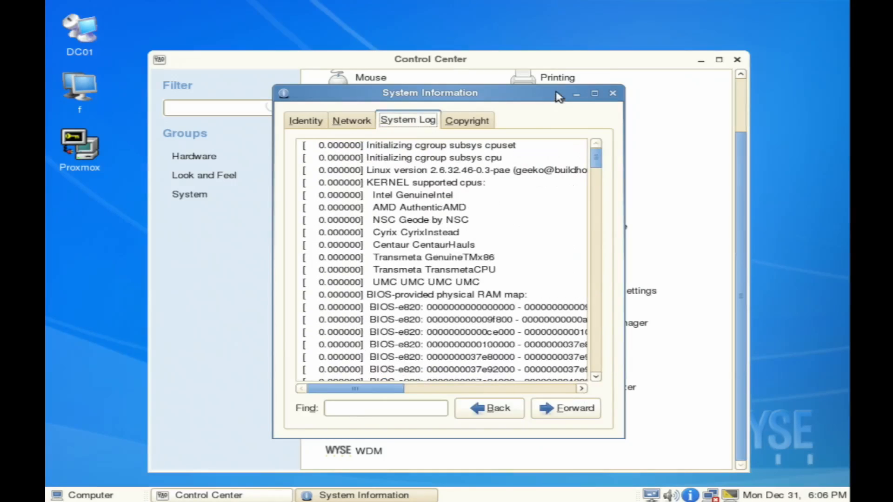
{"action": "left_click", "coordinate": [466, 120]}
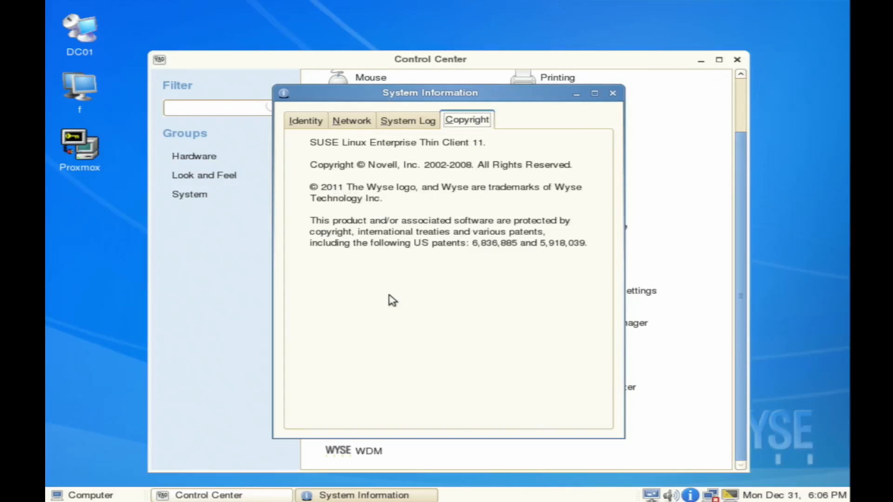
{"action": "mouse_move", "coordinate": [474, 215]}
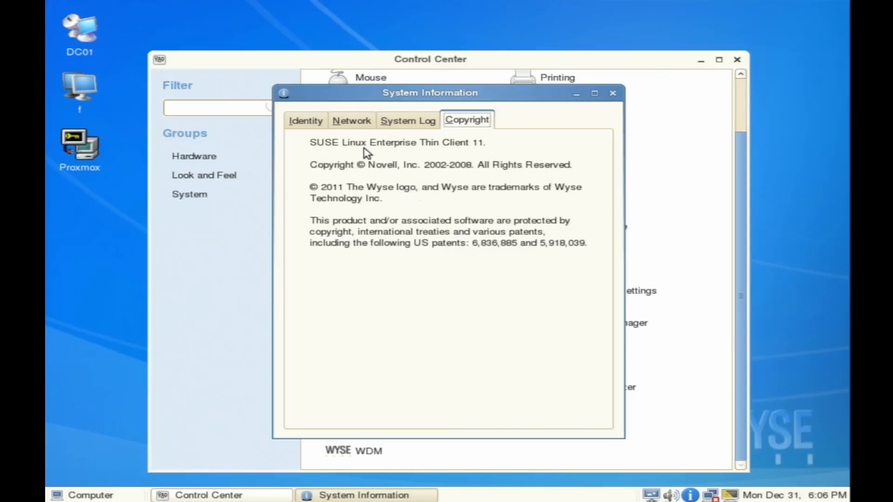
{"action": "left_click", "coordinate": [306, 120]}
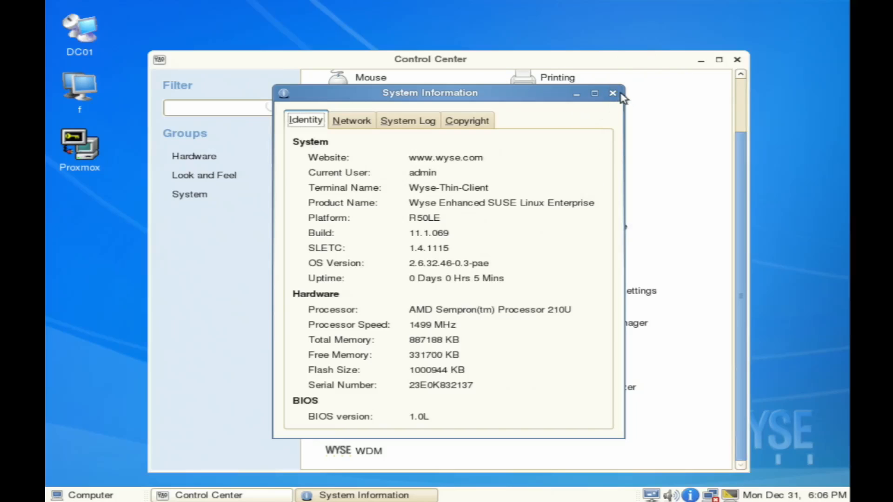
{"action": "left_click", "coordinate": [613, 93]}
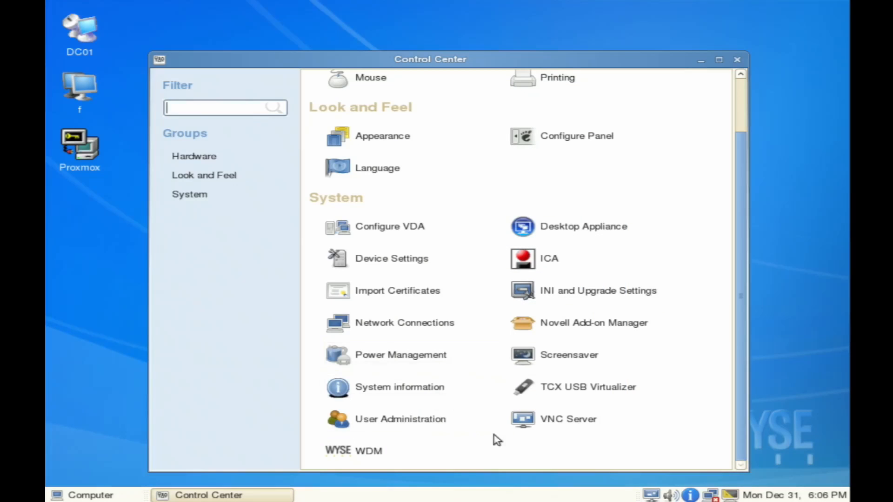
{"action": "double_click", "coordinate": [588, 386]}
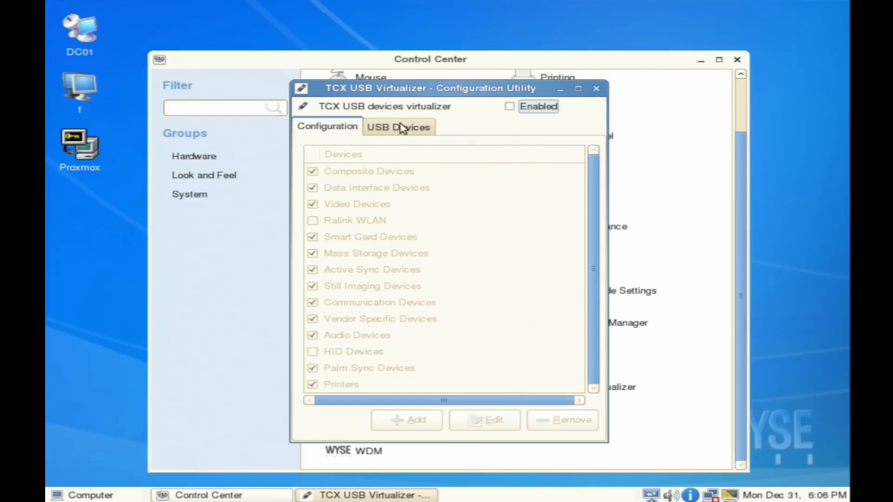
{"action": "left_click", "coordinate": [398, 126]}
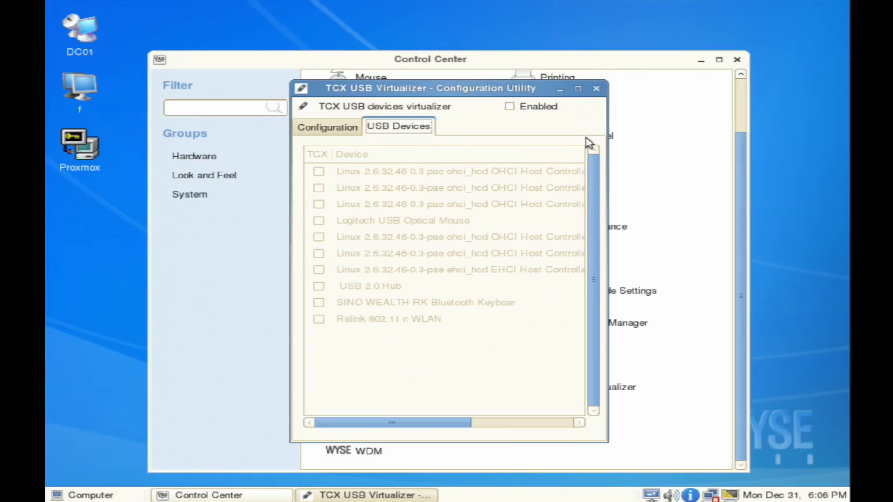
{"action": "left_click", "coordinate": [596, 88]}
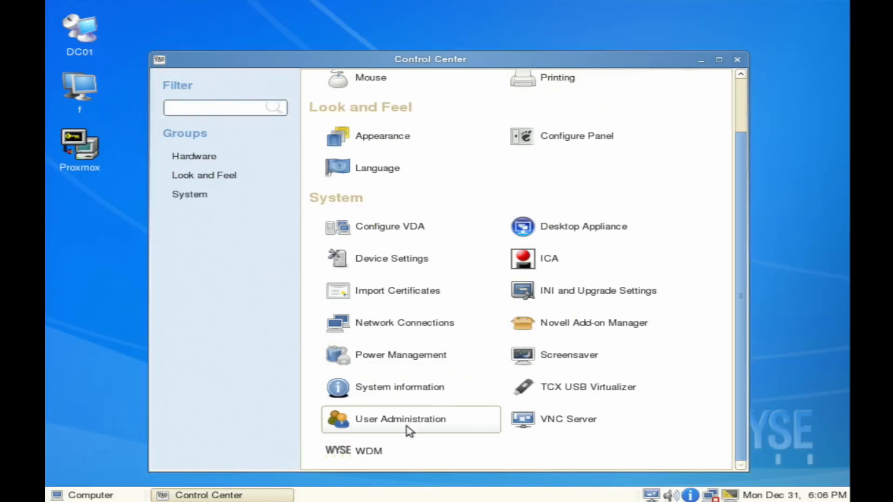
Review User Administration's password settings and the SSH root User settings without changing them.
{"action": "double_click", "coordinate": [400, 418]}
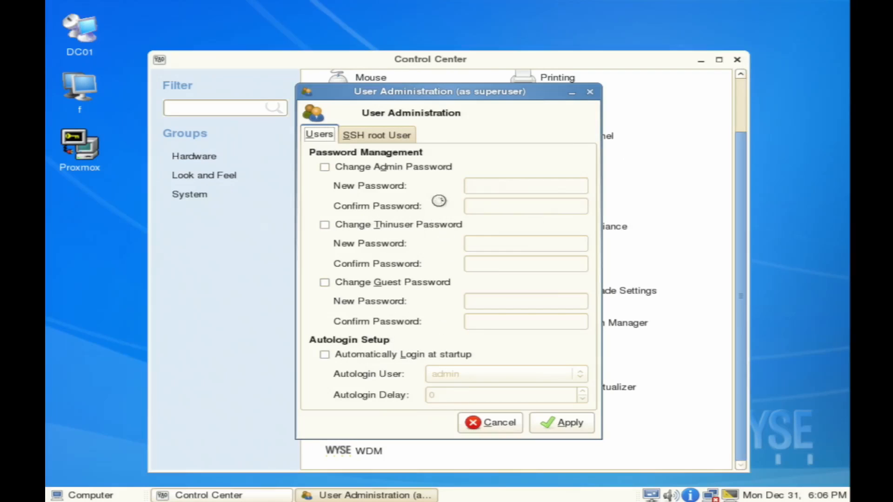
{"action": "mouse_move", "coordinate": [422, 325]}
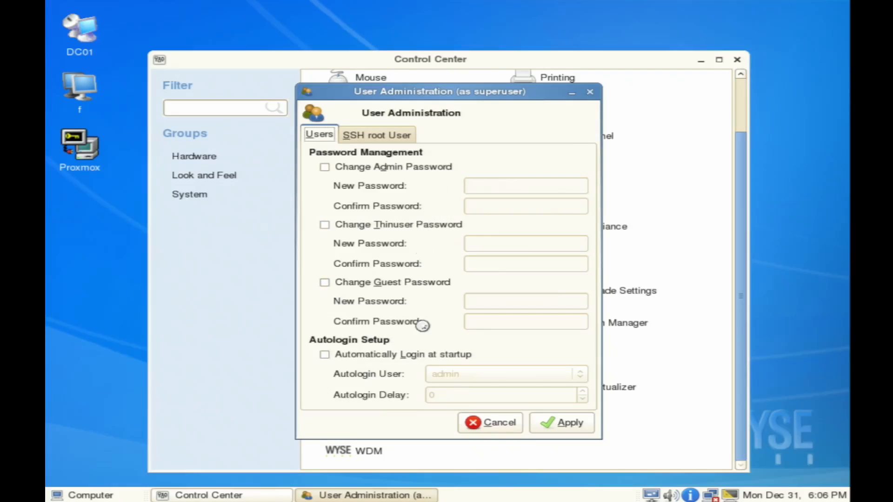
{"action": "mouse_move", "coordinate": [487, 247]}
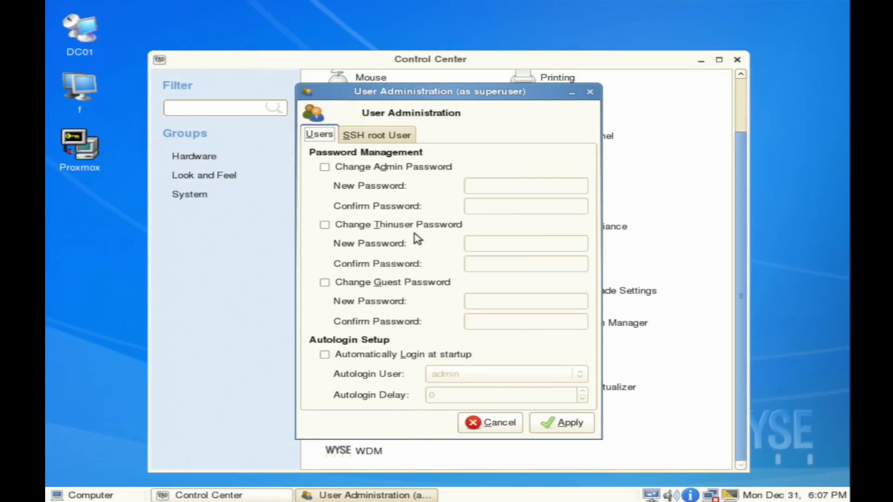
{"action": "mouse_move", "coordinate": [435, 324]}
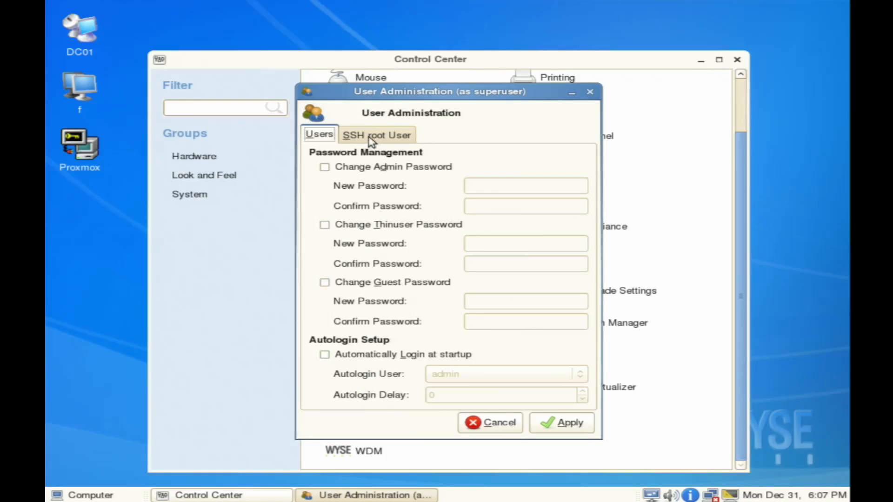
{"action": "left_click", "coordinate": [377, 135]}
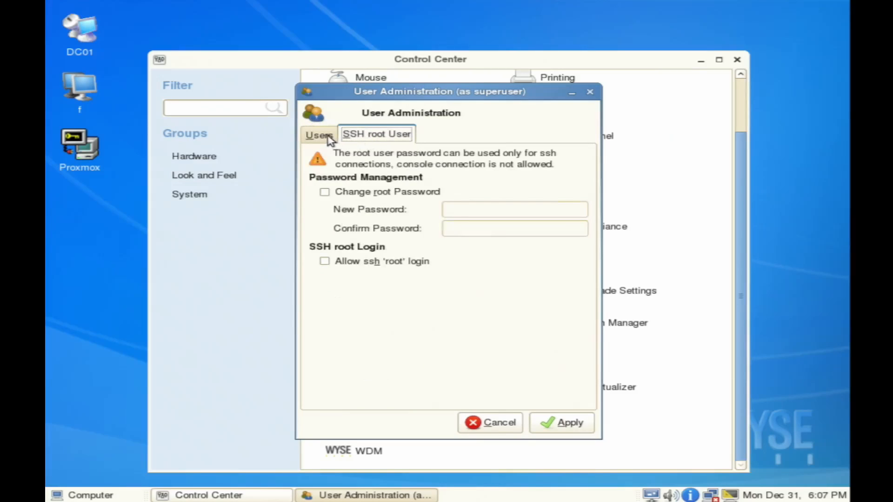
{"action": "left_click", "coordinate": [319, 135]}
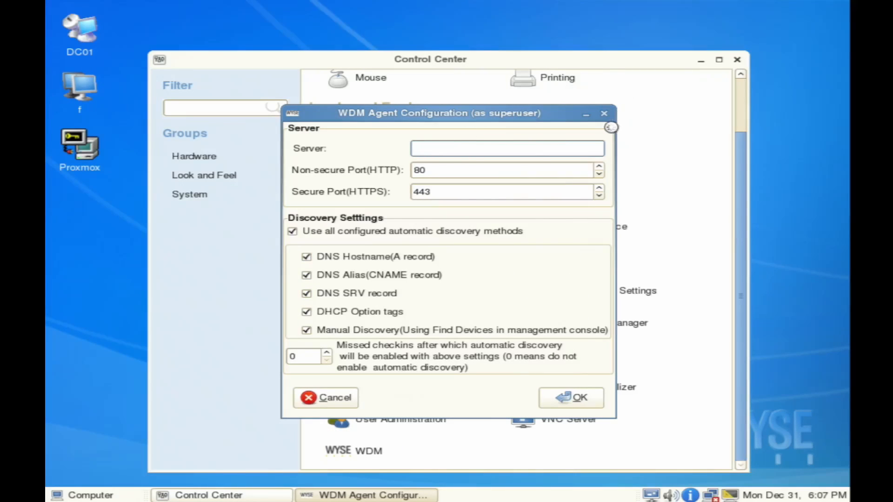
Cancel the WDM Agent Configuration dialog, leaving the Control Center settings list.
{"action": "left_click", "coordinate": [325, 398]}
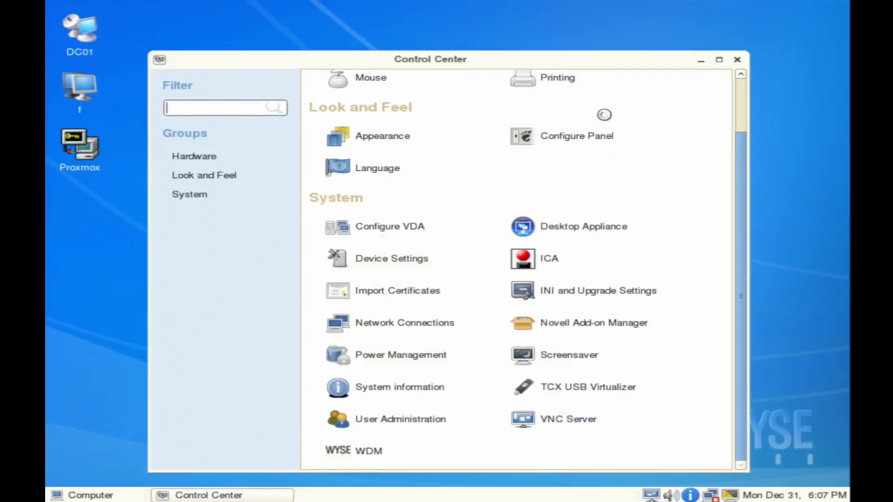
{"action": "mouse_move", "coordinate": [573, 386]}
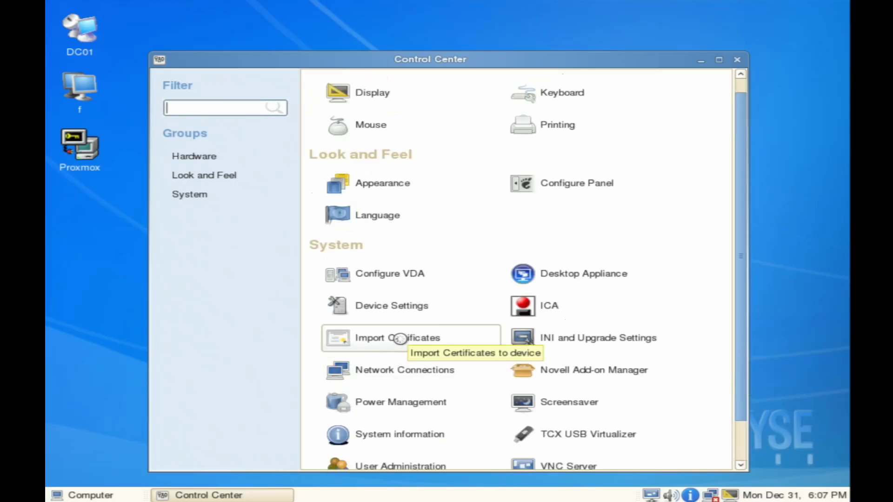
{"action": "mouse_move", "coordinate": [642, 272]}
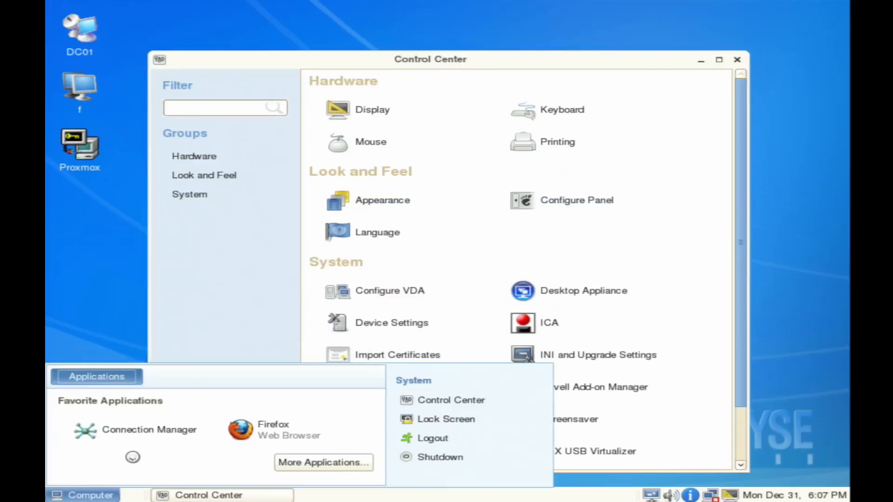
View Connection Manager's DC01, Proxmox and f entries and the Add Connection types, then close both.
{"action": "left_click", "coordinate": [150, 429]}
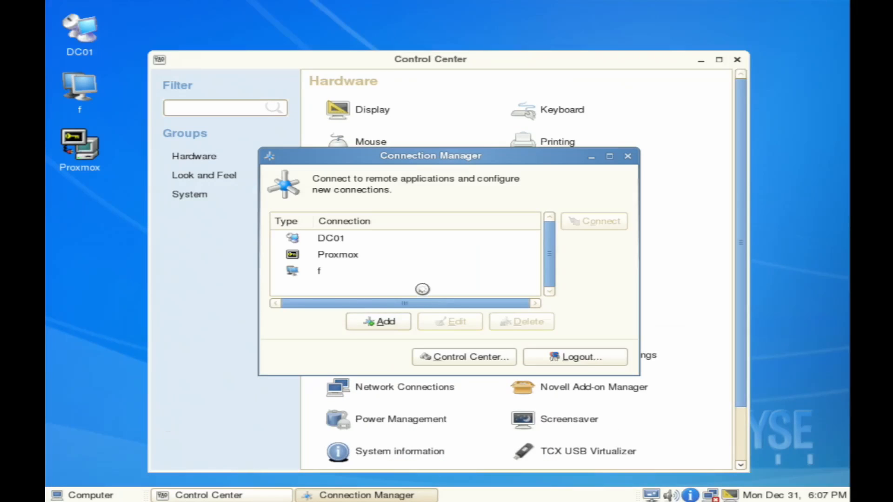
{"action": "left_click", "coordinate": [378, 321]}
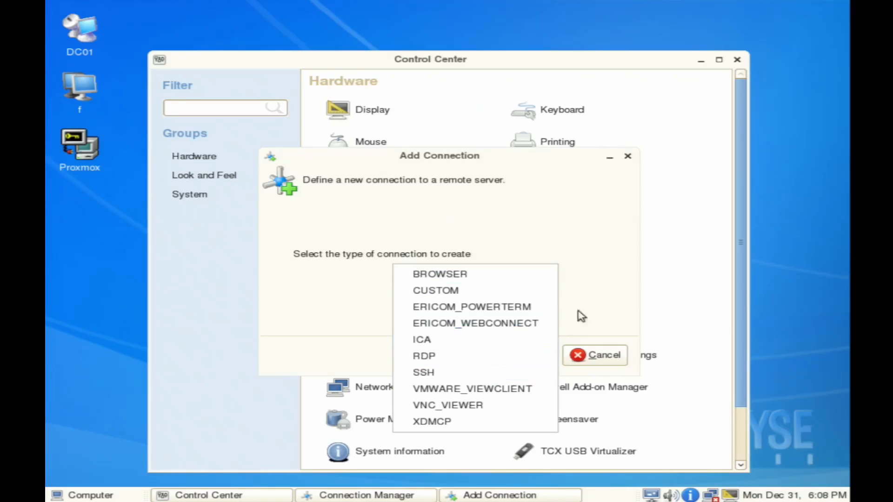
{"action": "mouse_move", "coordinate": [593, 307]}
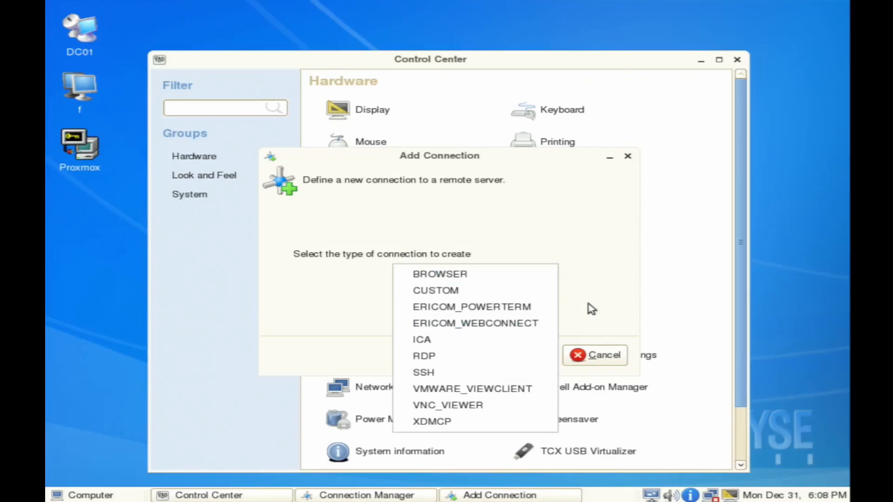
{"action": "left_click", "coordinate": [439, 274]}
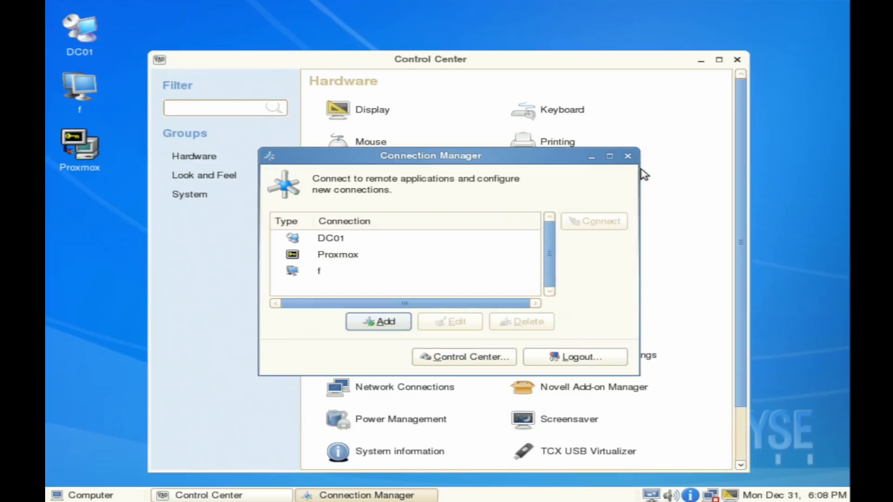
{"action": "left_click", "coordinate": [629, 155]}
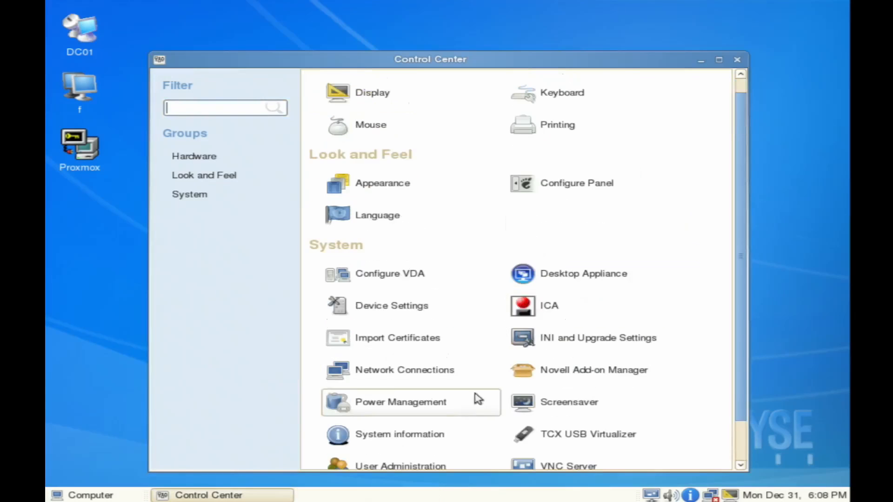
Launch a terminal as admin on Wyse-Thin-Client from the Computer menu.
{"action": "scroll", "scroll_direction": "down", "scroll_amount": 3}
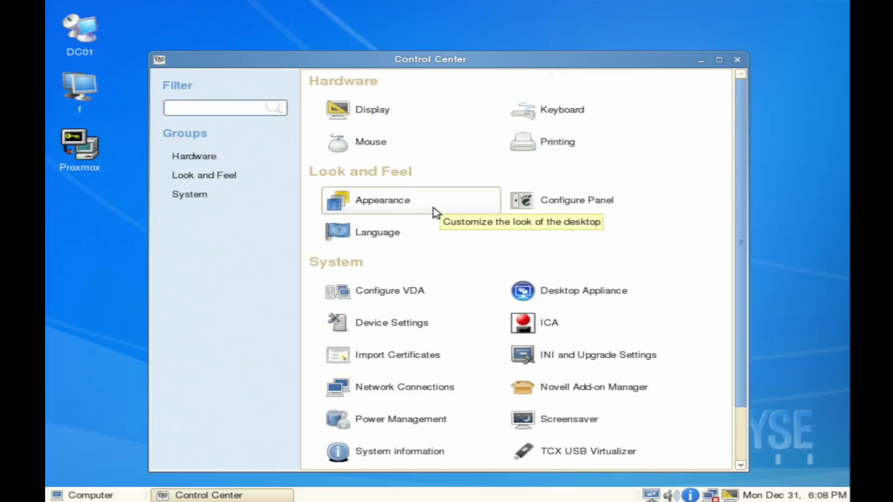
{"action": "scroll", "scroll_direction": "down", "scroll_amount": 3}
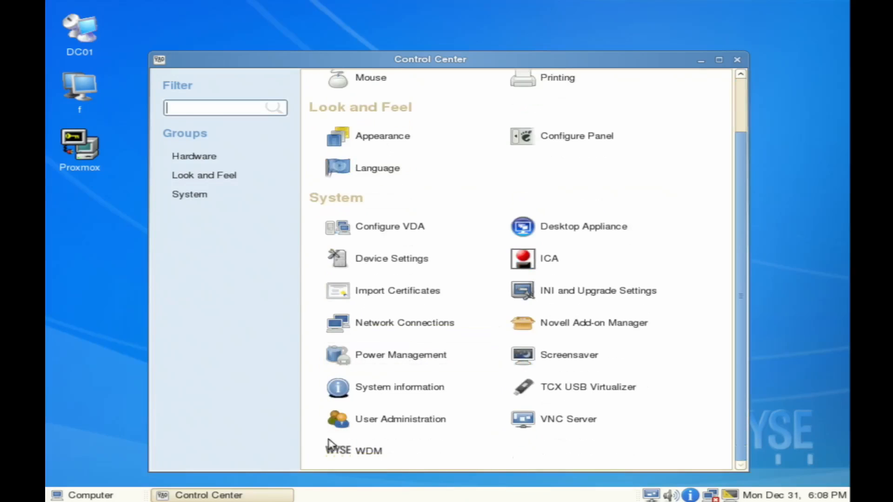
{"action": "left_click", "coordinate": [82, 494]}
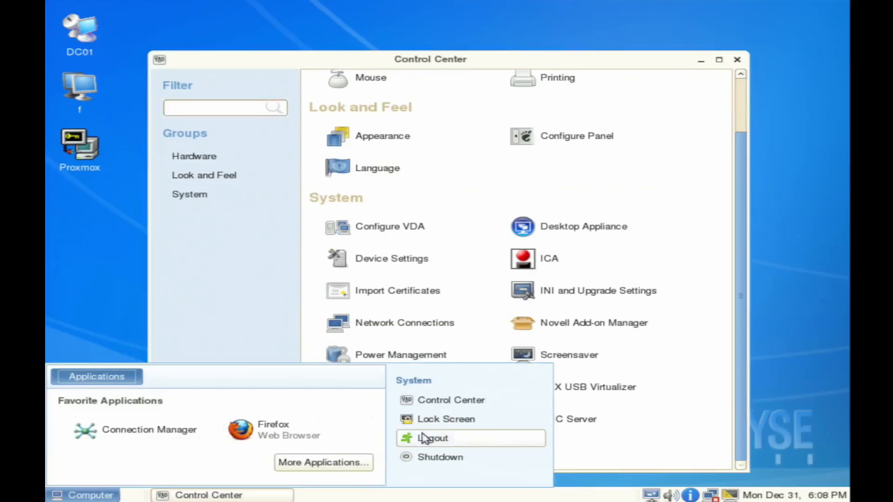
{"action": "mouse_move", "coordinate": [149, 429]}
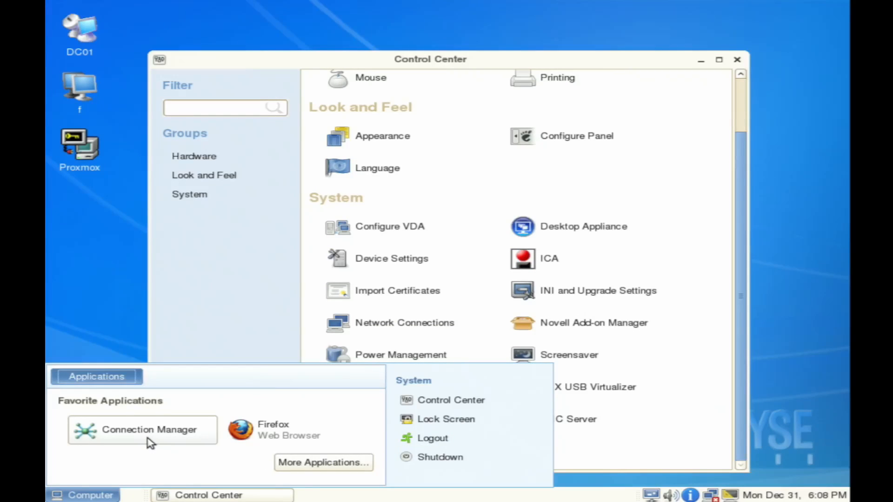
{"action": "mouse_move", "coordinate": [271, 430]}
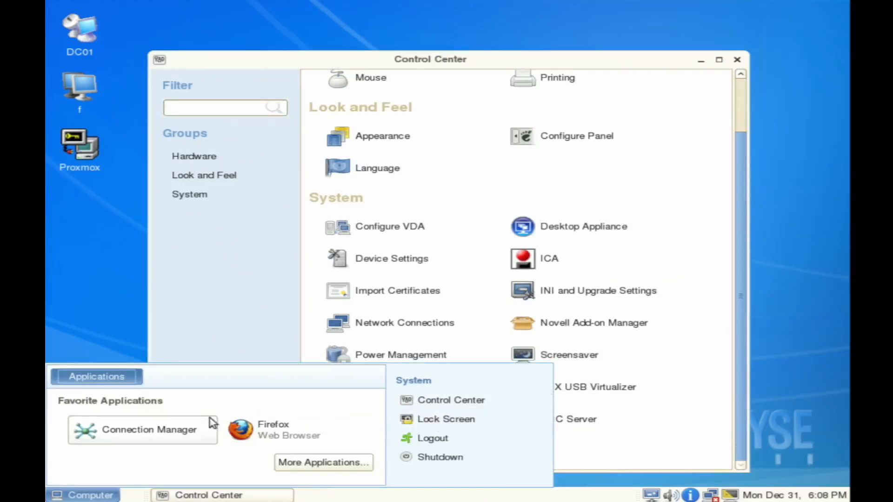
{"action": "left_click", "coordinate": [323, 462]}
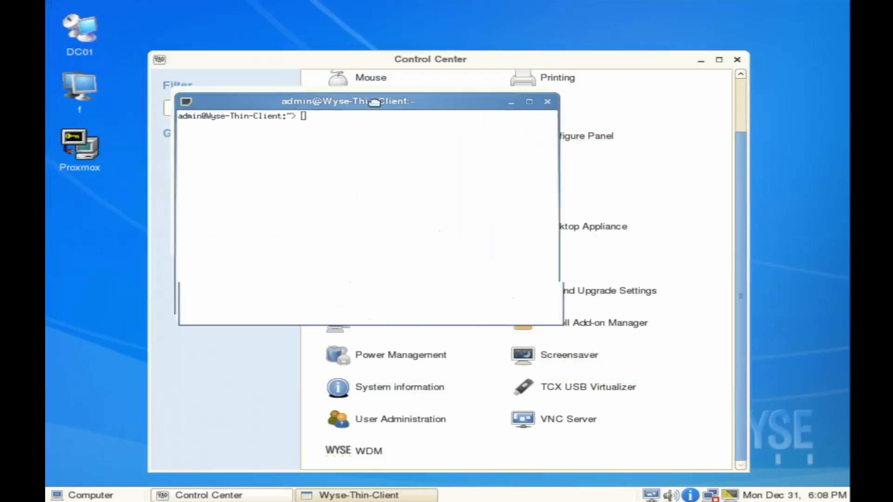
Reposition the terminal and run df -h to list disk usage of mounted filesystems.
{"action": "left_click_drag", "start_coordinate": [347, 101], "coordinate": [482, 240]}
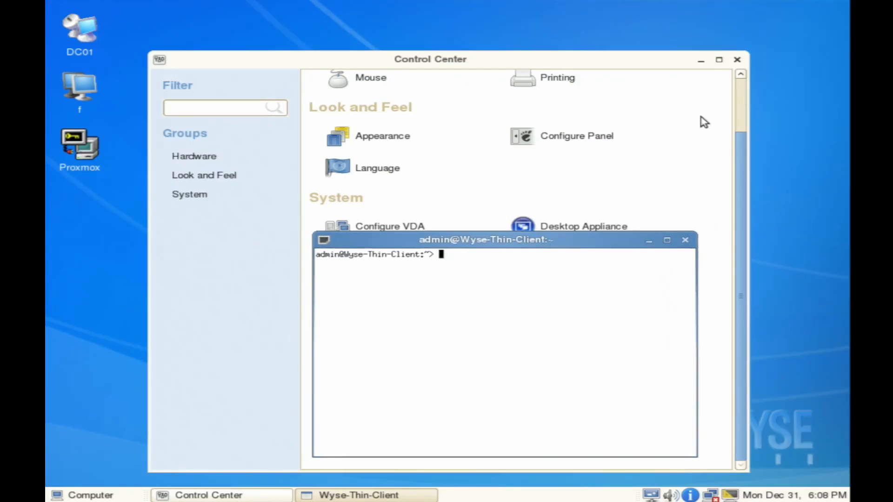
{"action": "type", "text": "df"}
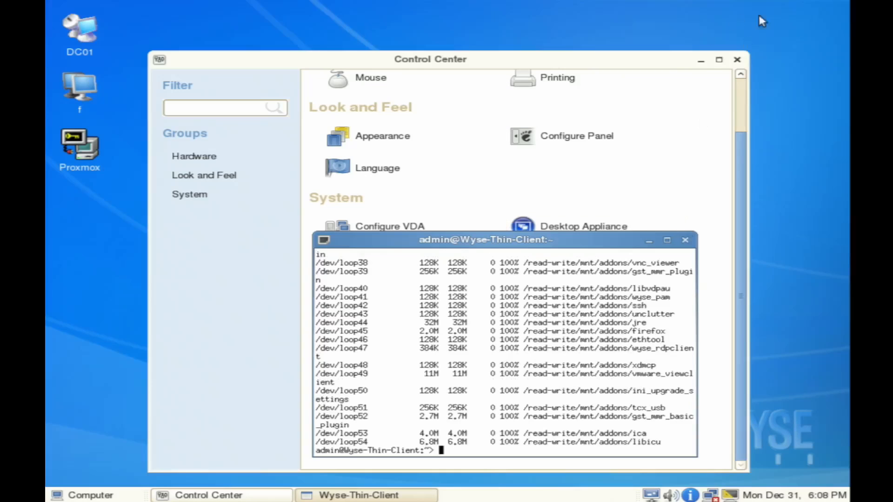
{"action": "type", "text": "df -h"}
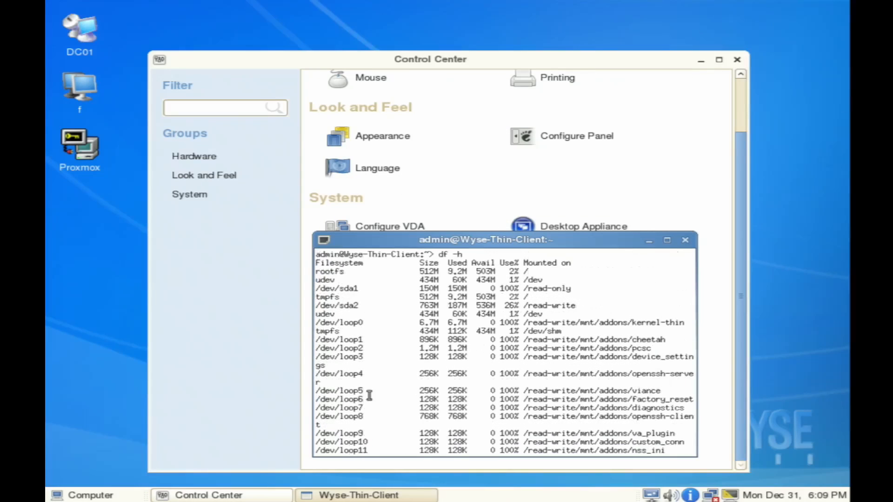
{"action": "scroll", "scroll_direction": "down", "scroll_amount": 3}
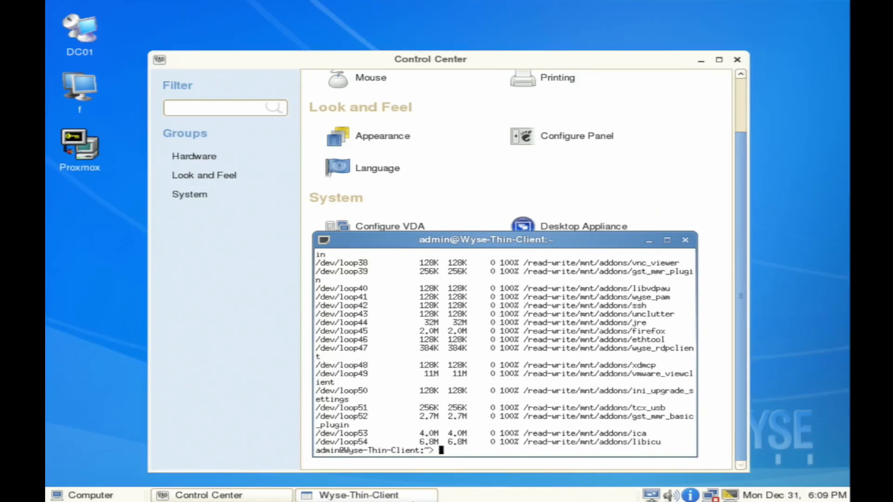
{"action": "mouse_move", "coordinate": [647, 401]}
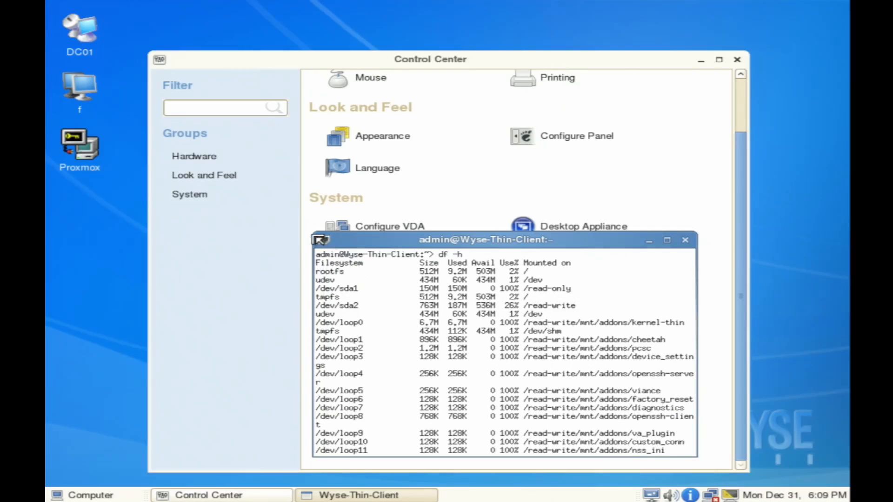
Enlarge the terminal and review the rootfs, sda and addon loop mount usage, rerunning df -h.
{"action": "left_click_drag", "start_coordinate": [483, 239], "coordinate": [452, 86]}
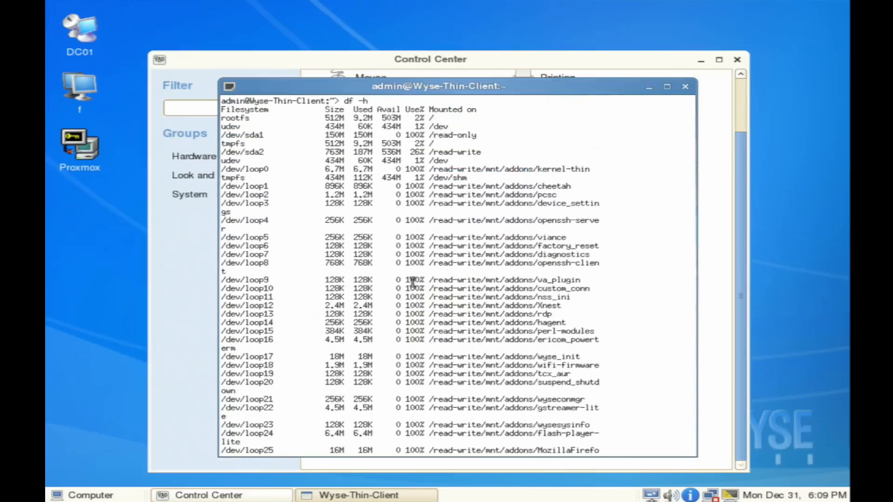
{"action": "mouse_move", "coordinate": [317, 144]}
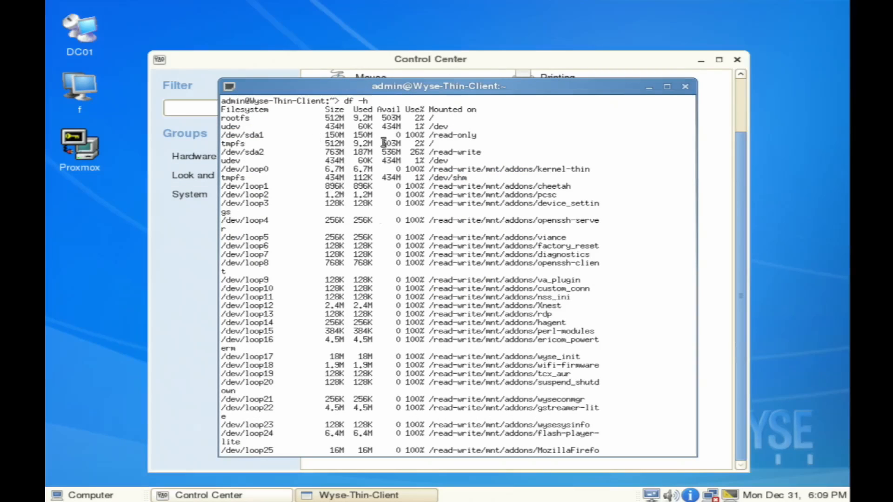
{"action": "scroll", "scroll_direction": "down", "scroll_amount": 3}
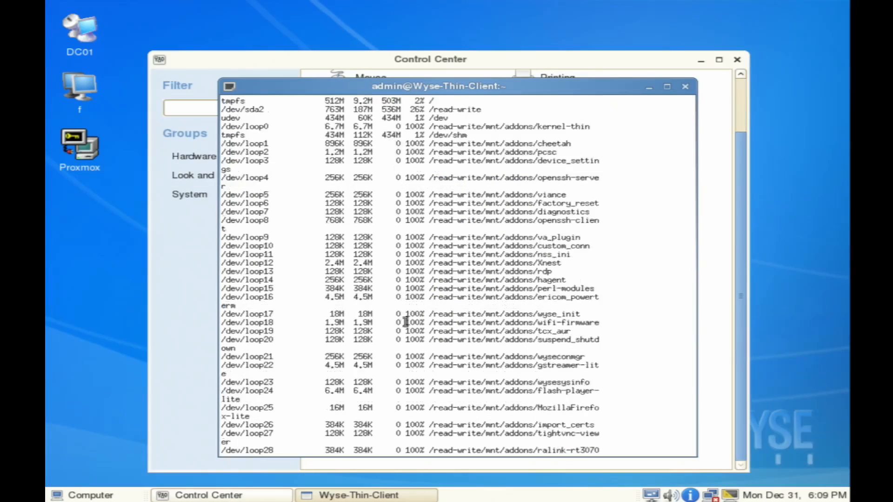
{"action": "scroll", "scroll_direction": "down", "scroll_amount": 3}
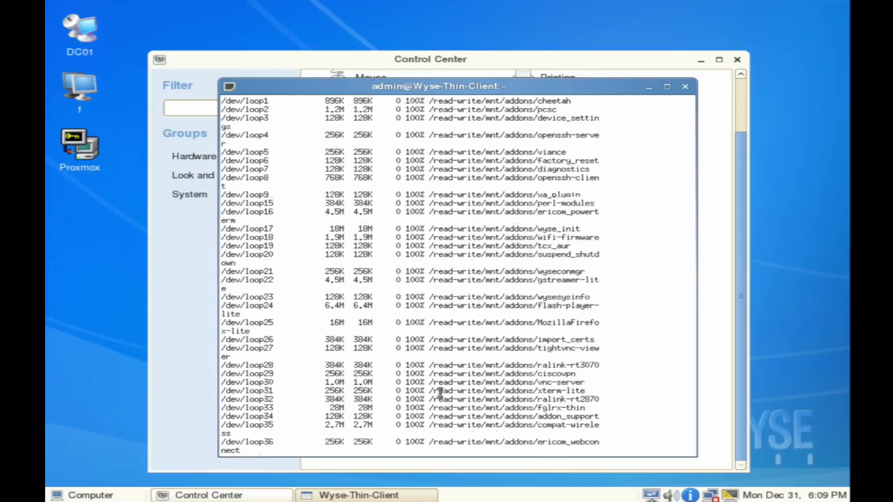
{"action": "scroll", "scroll_direction": "down", "scroll_amount": 3}
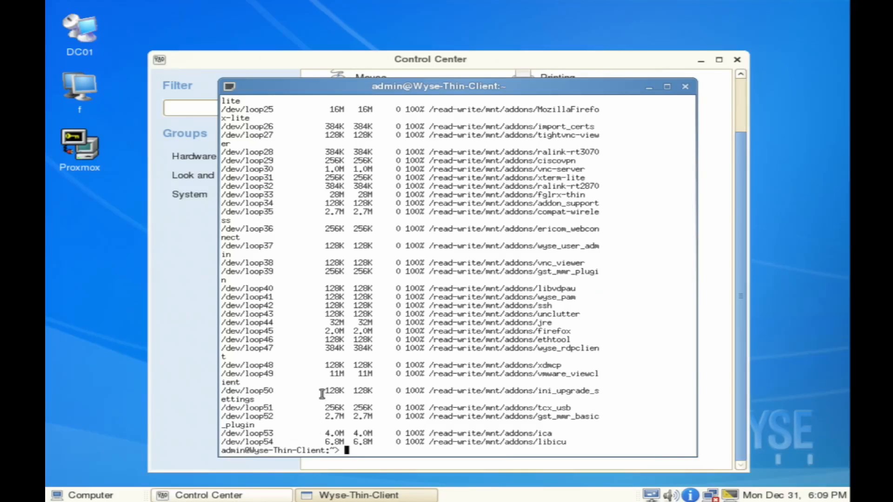
{"action": "type", "text": "df -h"}
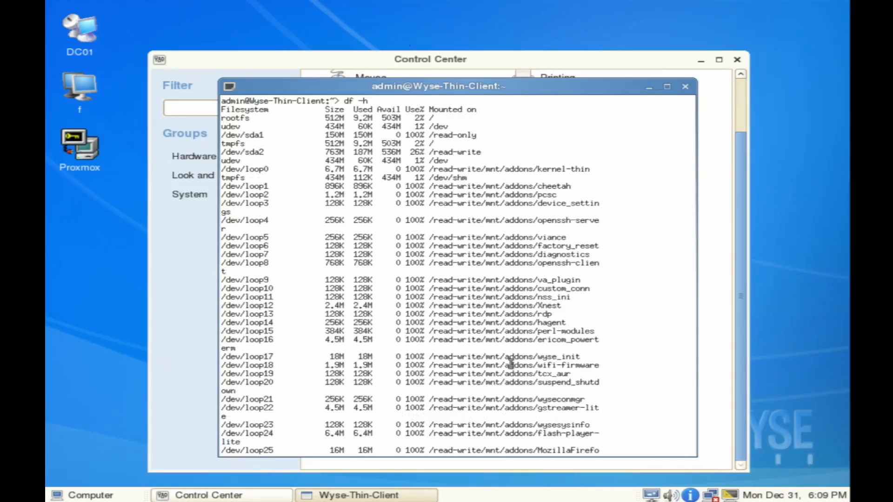
{"action": "mouse_move", "coordinate": [589, 356]}
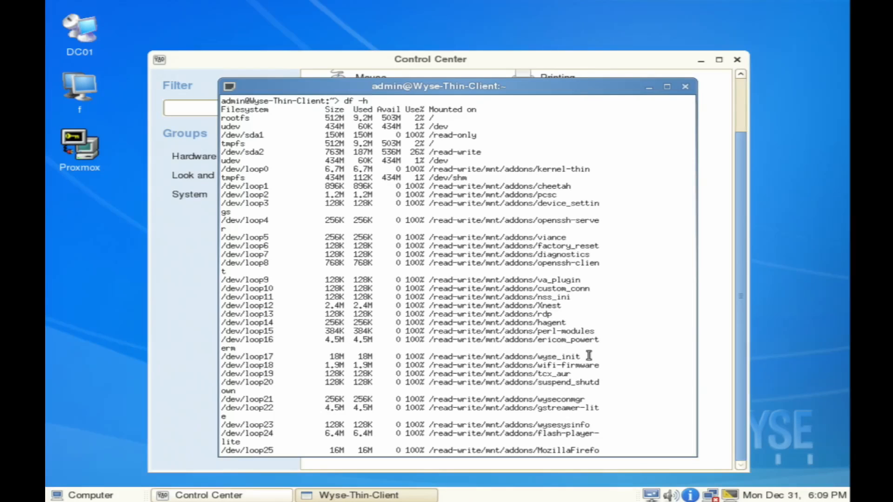
{"action": "mouse_move", "coordinate": [498, 323]}
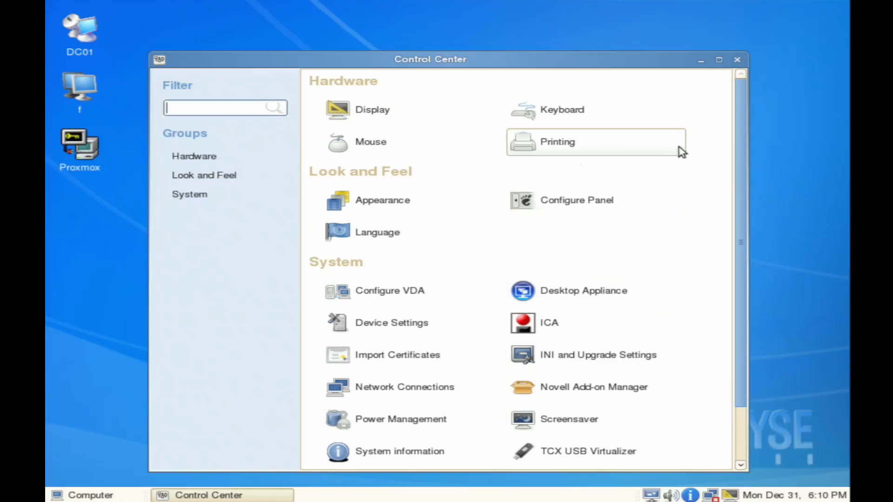
{"action": "mouse_move", "coordinate": [681, 148]}
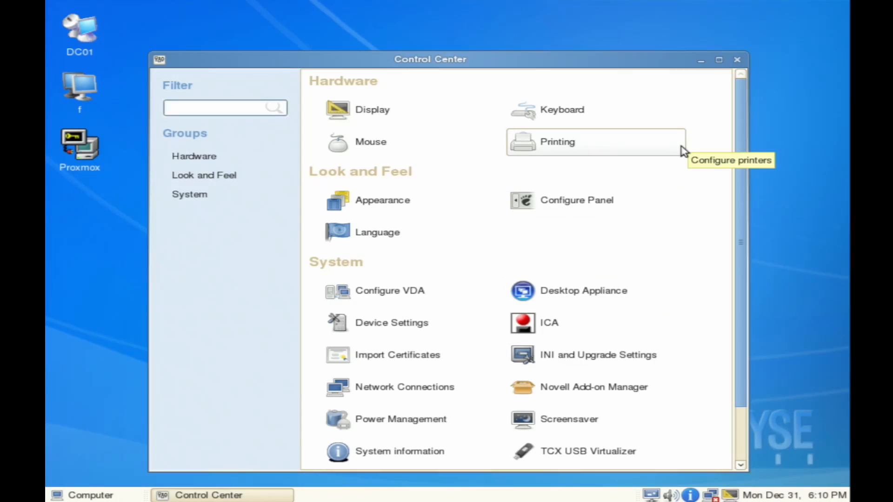
{"action": "mouse_move", "coordinate": [584, 401]}
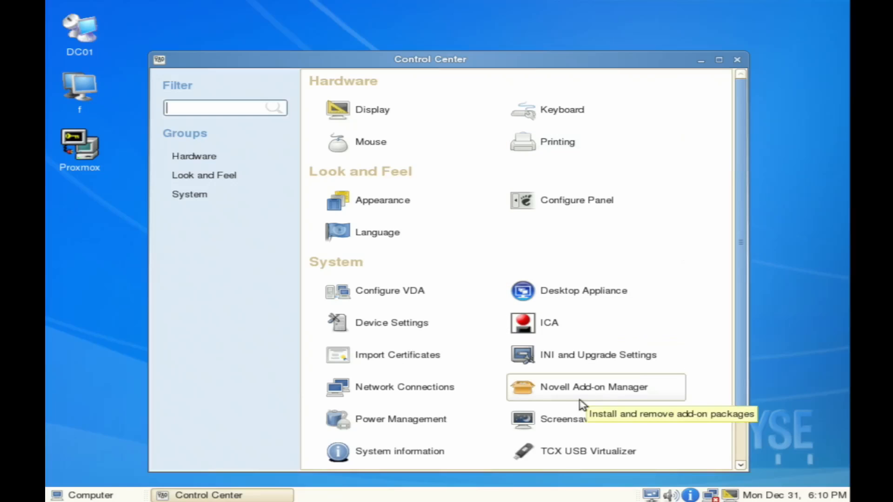
{"action": "mouse_move", "coordinate": [578, 381]}
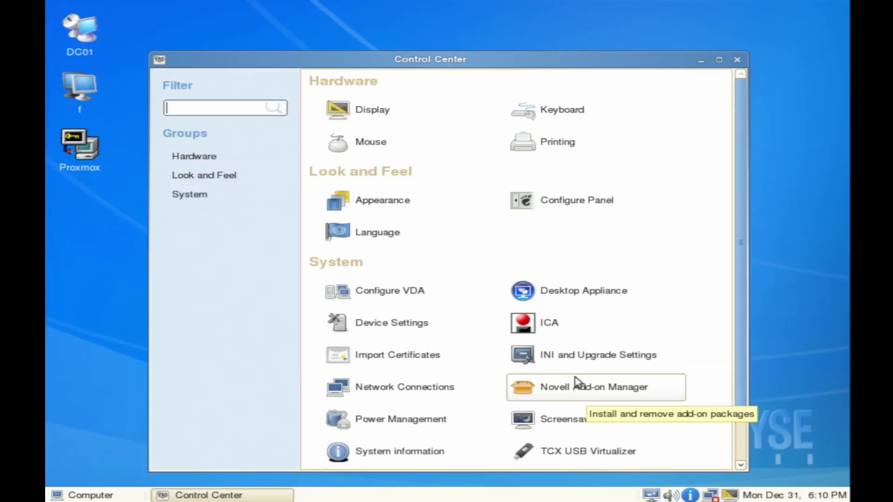
Launch System information from the Control Center's System group.
{"action": "scroll", "scroll_direction": "down", "scroll_amount": 3}
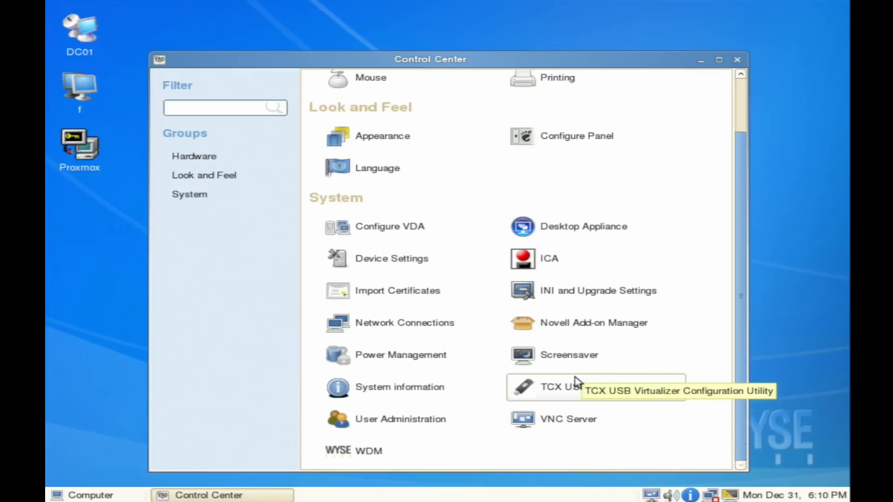
{"action": "left_click", "coordinate": [225, 107]}
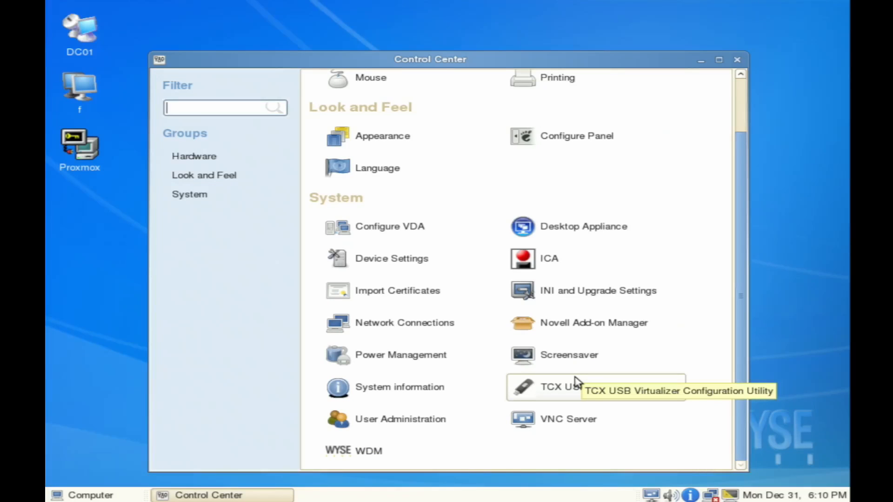
{"action": "mouse_move", "coordinate": [324, 102]}
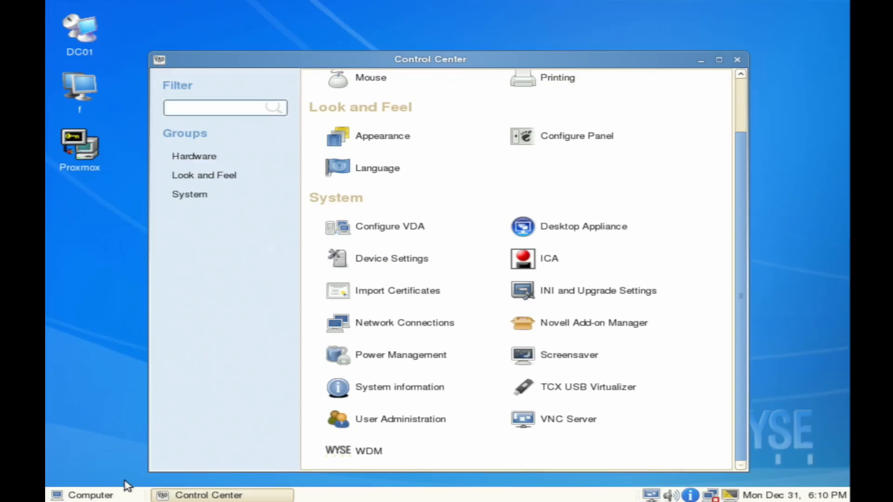
{"action": "left_click", "coordinate": [225, 107]}
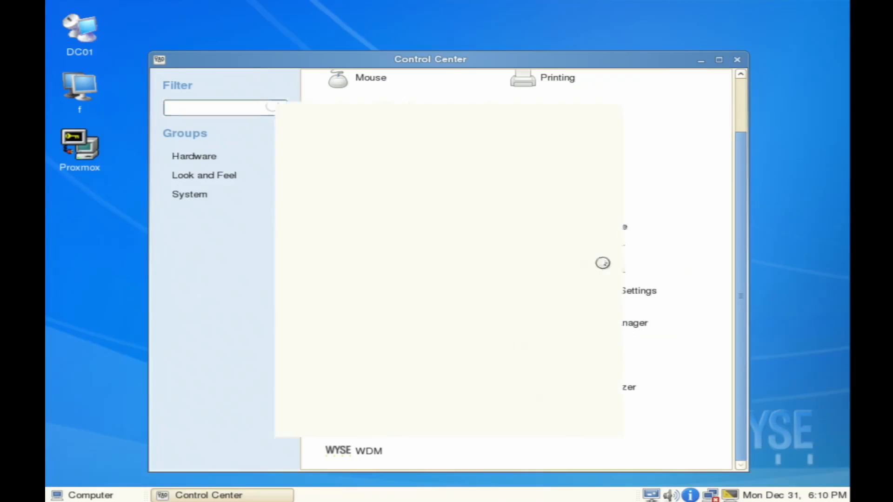
View System Information's network and copyright details, then close the window.
{"action": "left_click", "coordinate": [602, 262]}
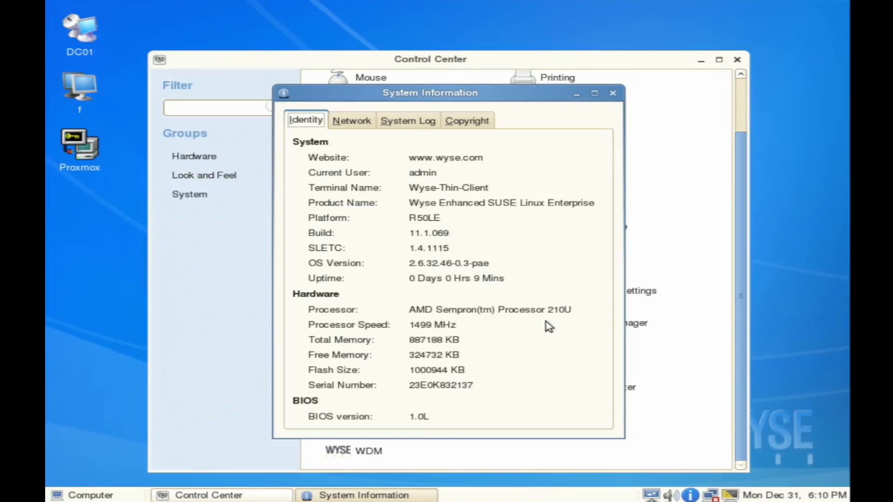
{"action": "mouse_move", "coordinate": [689, 238]}
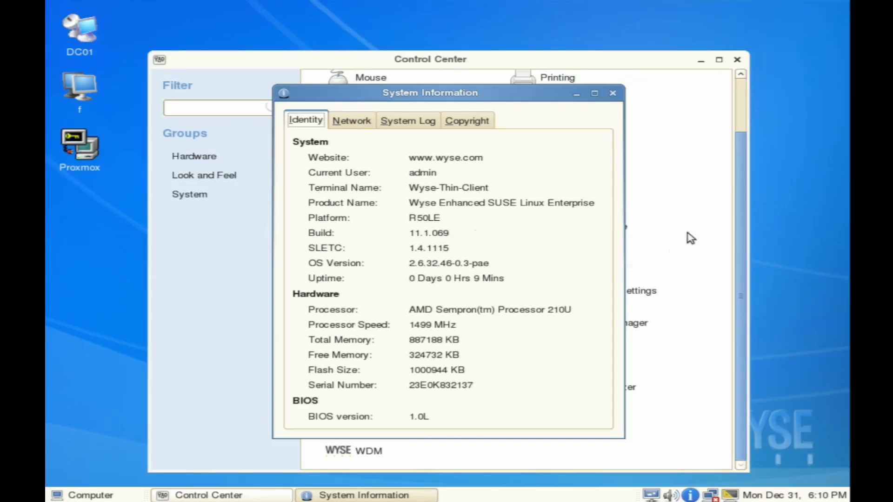
{"action": "left_click", "coordinate": [351, 120]}
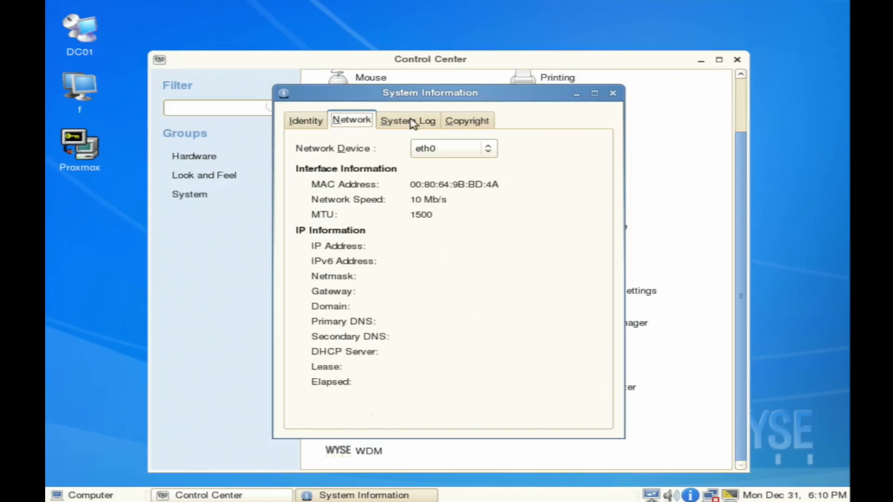
{"action": "left_click", "coordinate": [467, 120]}
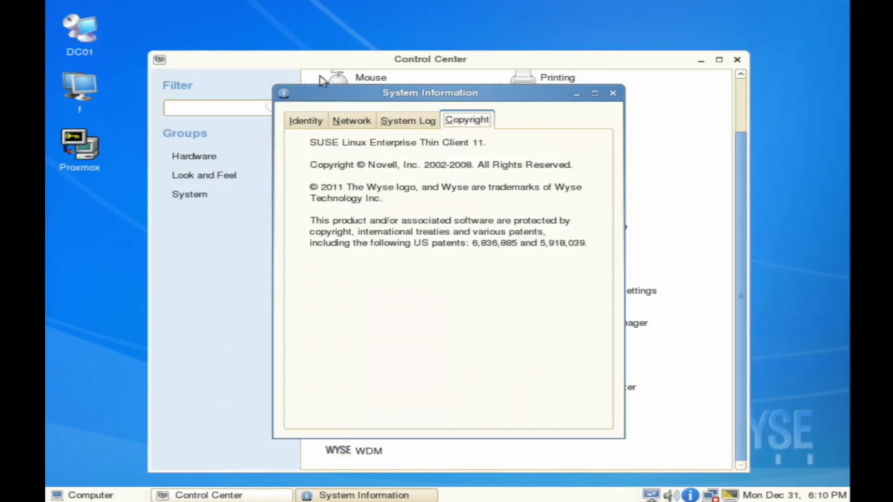
{"action": "left_click", "coordinate": [613, 93]}
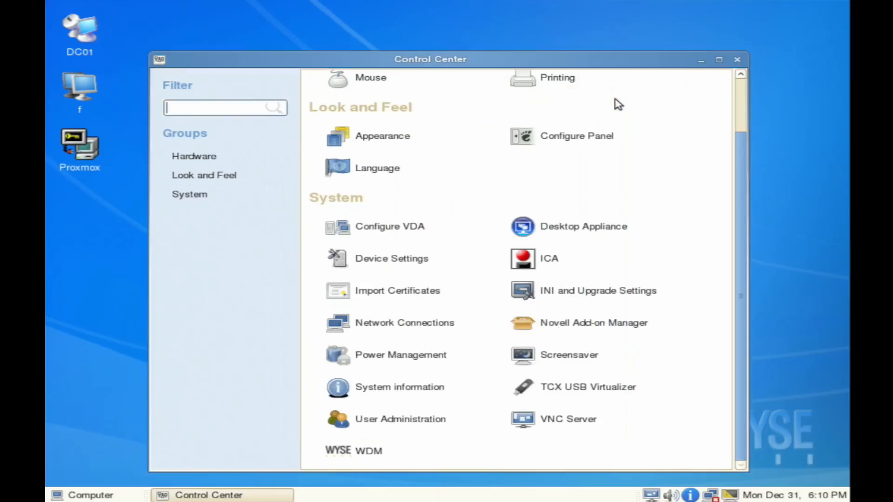
{"action": "mouse_move", "coordinate": [595, 322]}
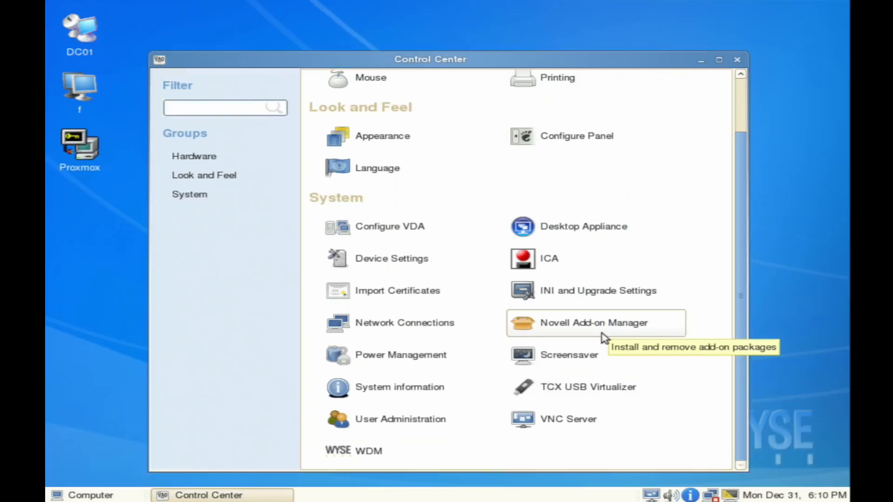
{"action": "left_click", "coordinate": [225, 107]}
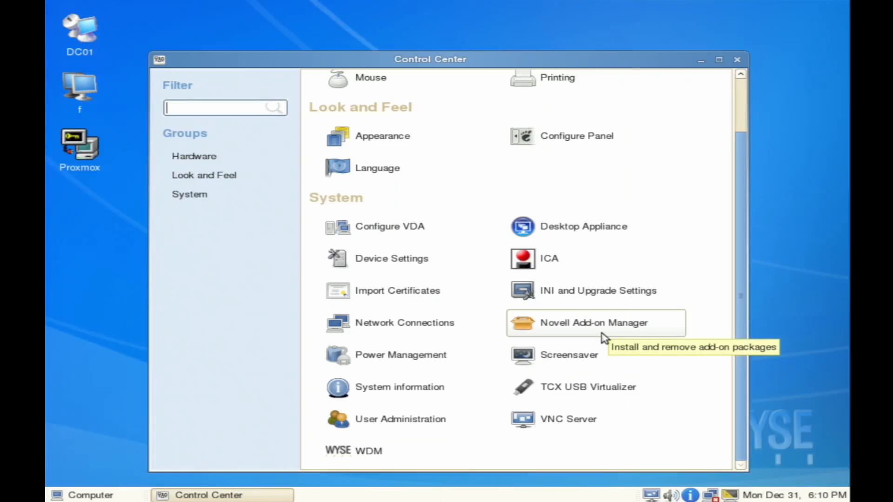
{"action": "mouse_move", "coordinate": [646, 340]}
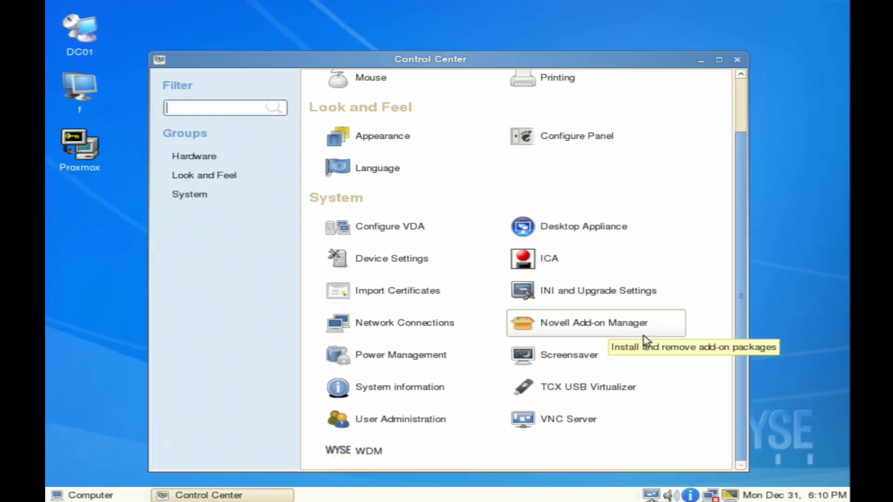
{"action": "mouse_move", "coordinate": [690, 108]}
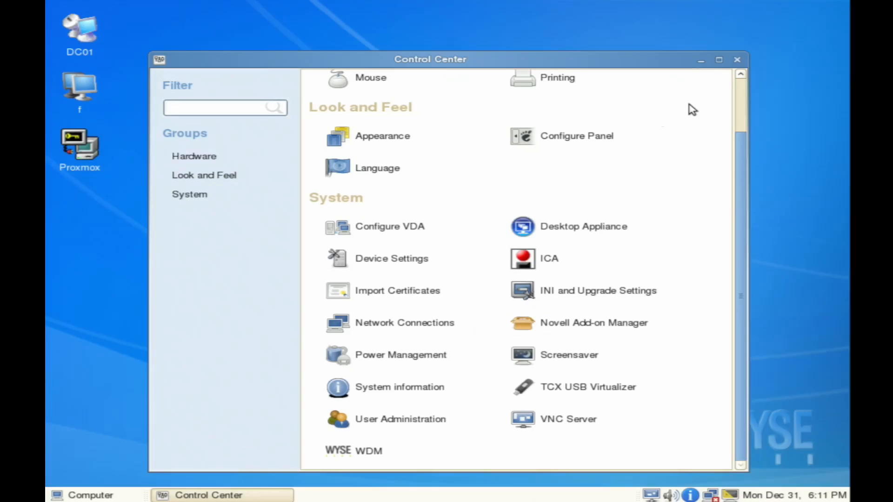
{"action": "mouse_move", "coordinate": [540, 326]}
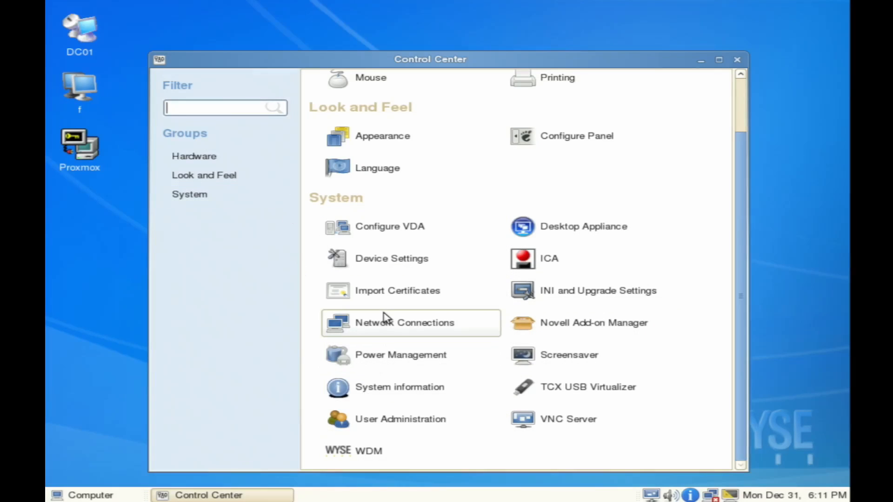
{"action": "double_click", "coordinate": [403, 323]}
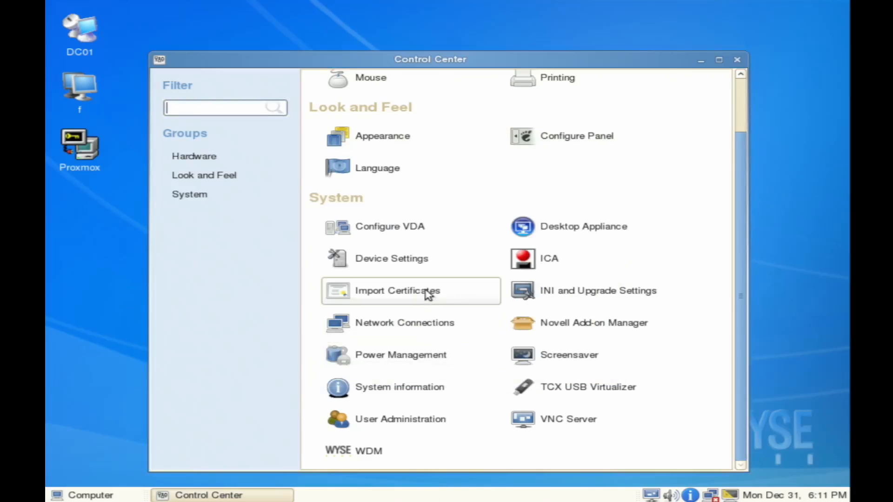
{"action": "left_click", "coordinate": [397, 290]}
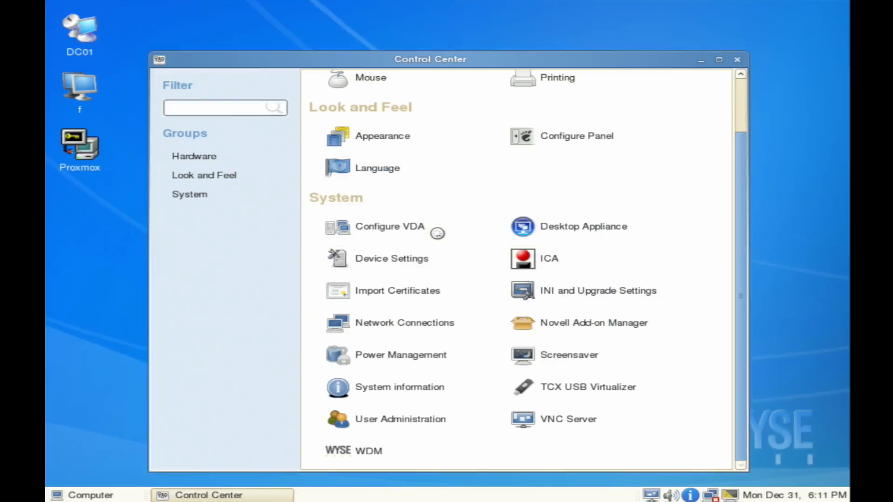
{"action": "left_click", "coordinate": [390, 226]}
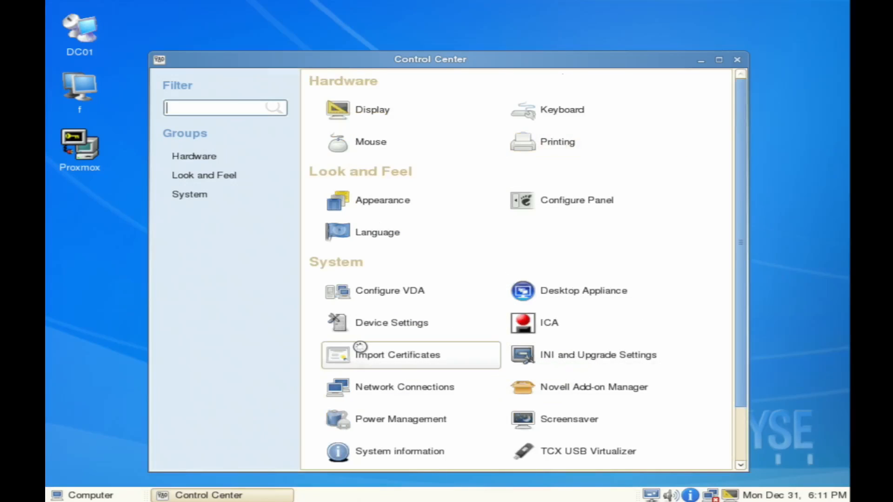
Check Printer configuration's About box showing system-config-printer 1.0.8.
{"action": "left_click", "coordinate": [557, 142]}
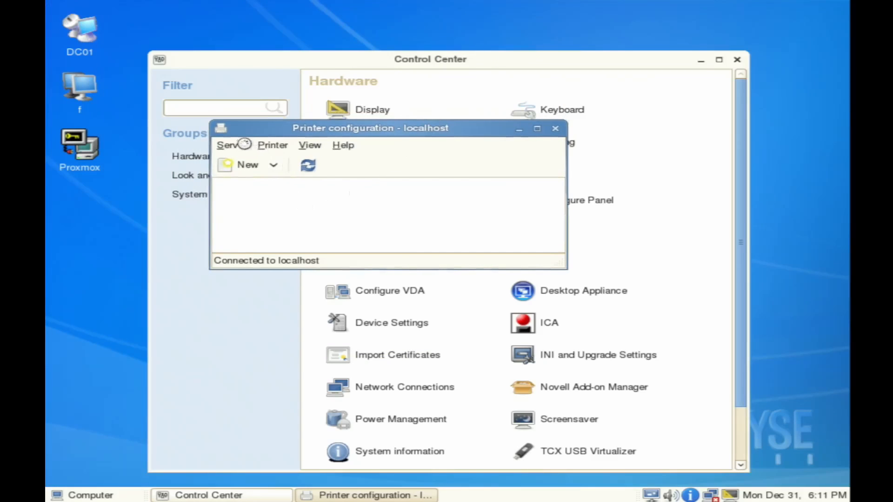
{"action": "left_click", "coordinate": [343, 145]}
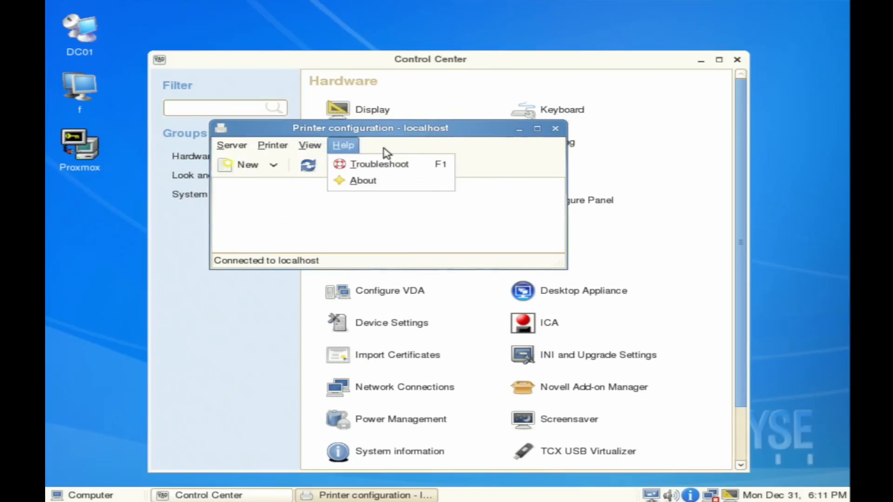
{"action": "left_click", "coordinate": [363, 180]}
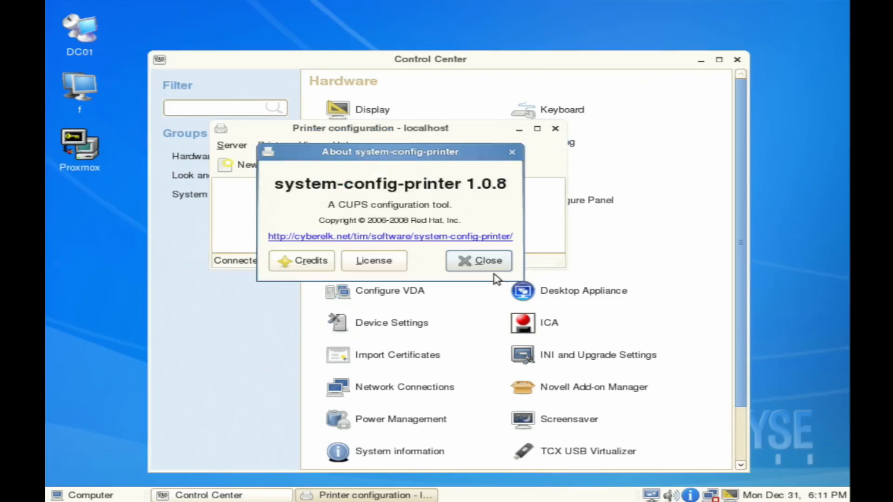
{"action": "mouse_move", "coordinate": [430, 218]}
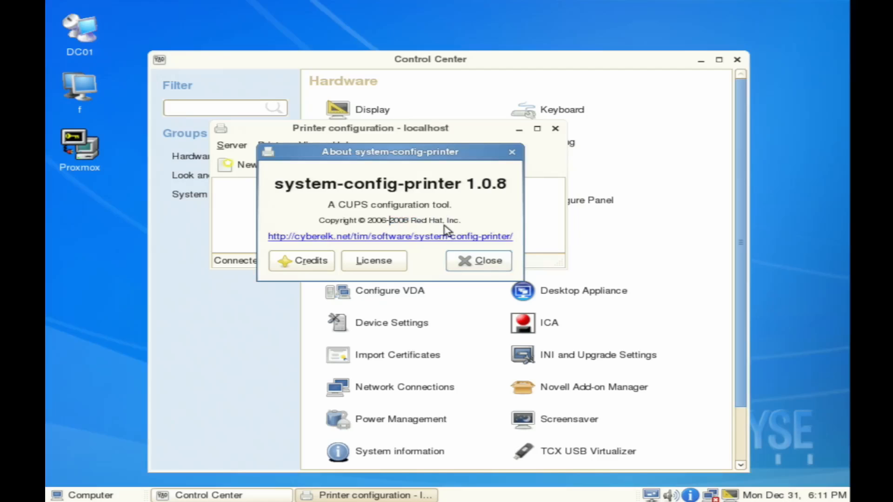
{"action": "left_click", "coordinate": [478, 260]}
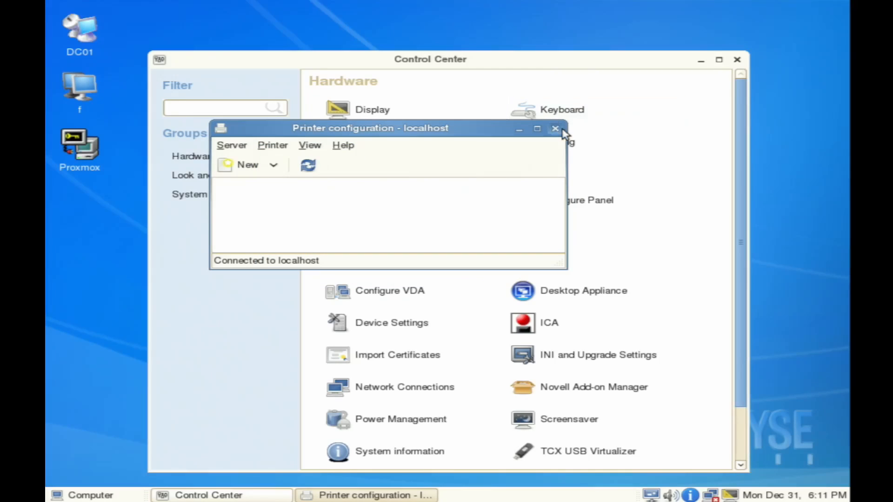
Close Printer configuration and the Control Center, leaving the desktop empty.
{"action": "left_click", "coordinate": [555, 129]}
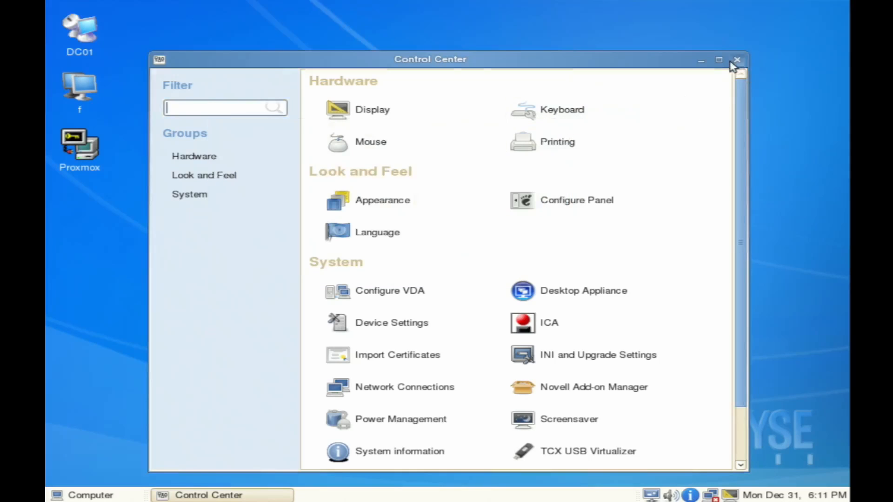
{"action": "left_click", "coordinate": [737, 59]}
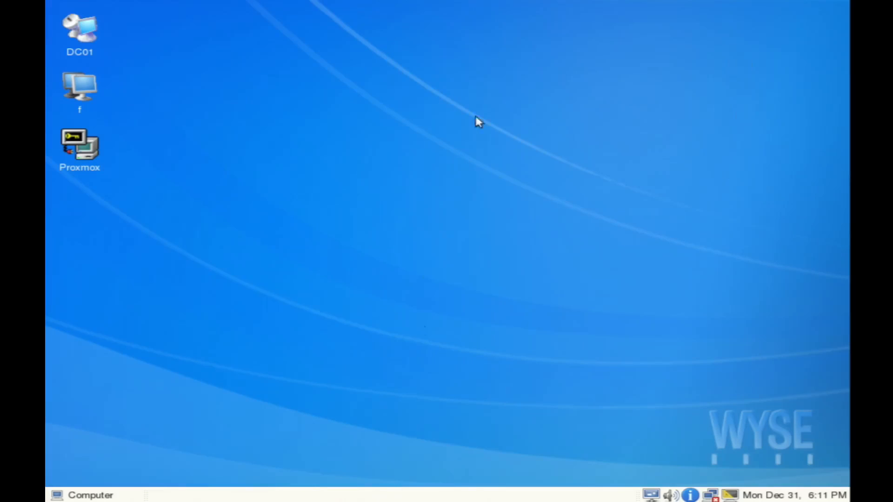
Bring up the Computer menu listing Connection Manager, Firefox, Logout and Shutdown.
{"action": "left_click", "coordinate": [83, 494]}
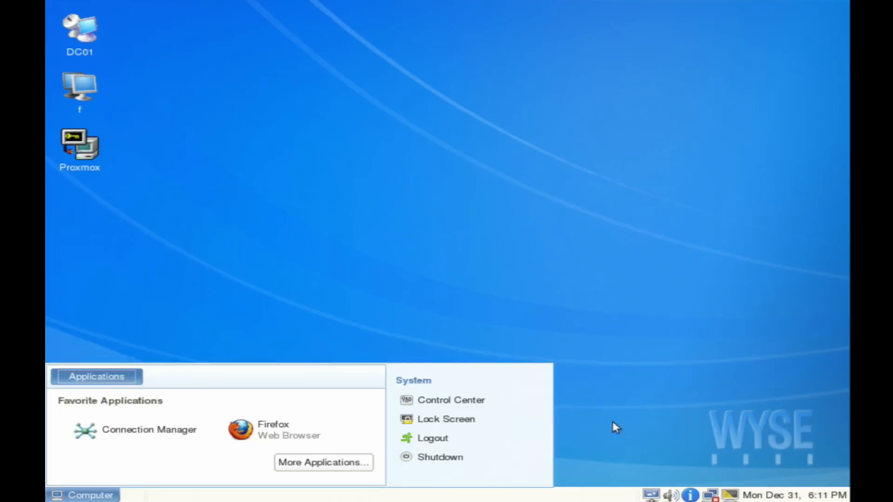
{"action": "mouse_move", "coordinate": [464, 317]}
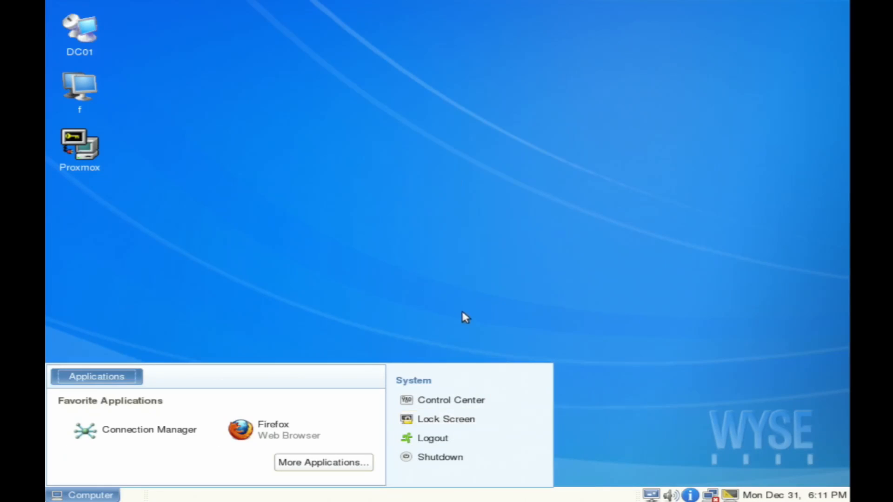
{"action": "mouse_move", "coordinate": [84, 365]}
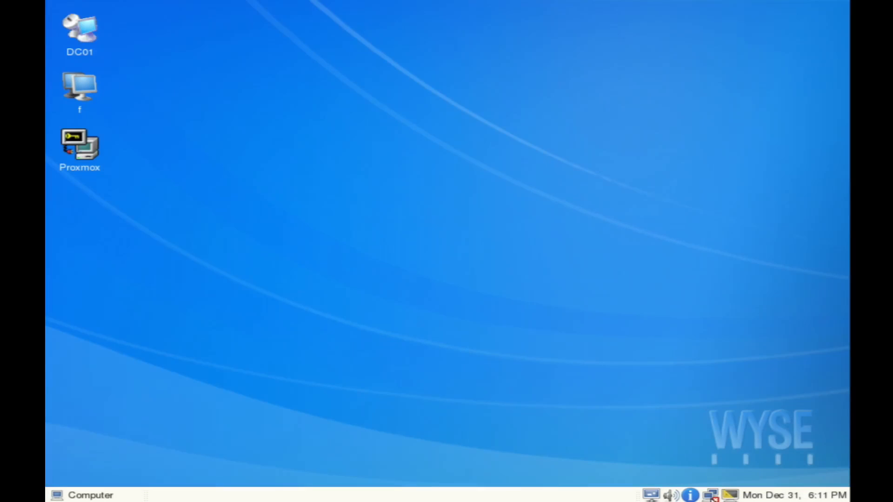
{"action": "mouse_move", "coordinate": [688, 495]}
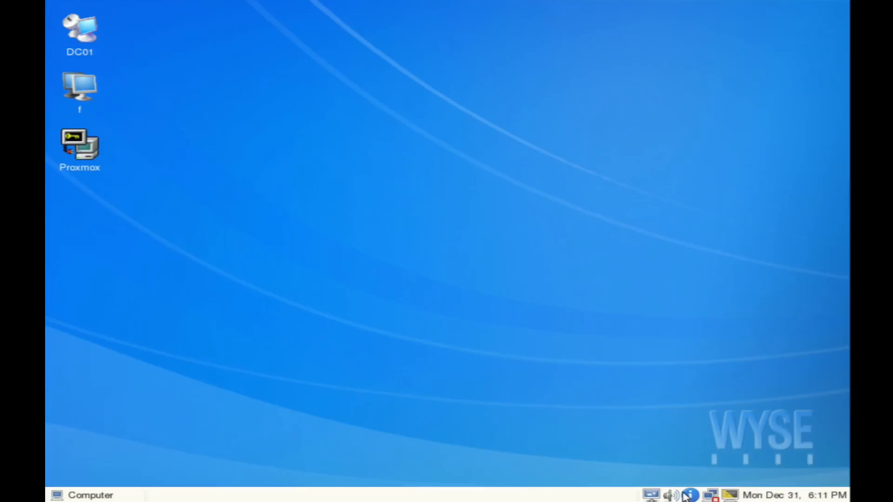
{"action": "mouse_move", "coordinate": [689, 494]}
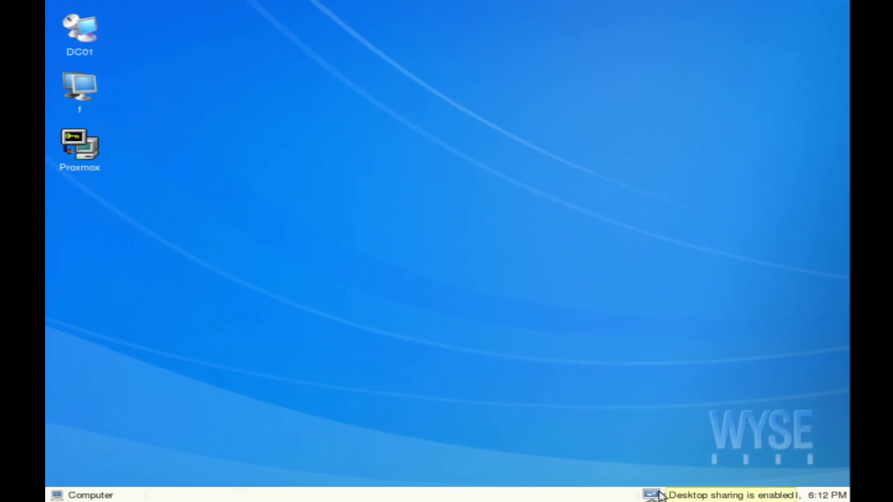
{"action": "mouse_move", "coordinate": [615, 285]}
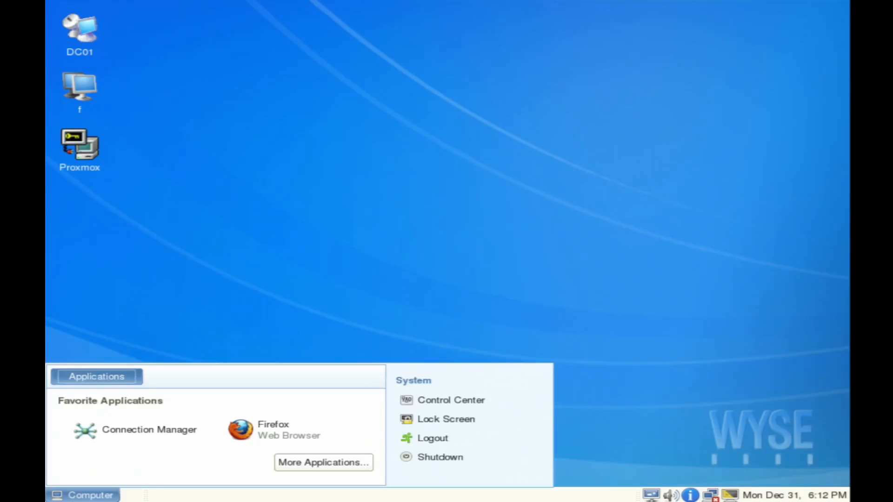
{"action": "mouse_move", "coordinate": [519, 334]}
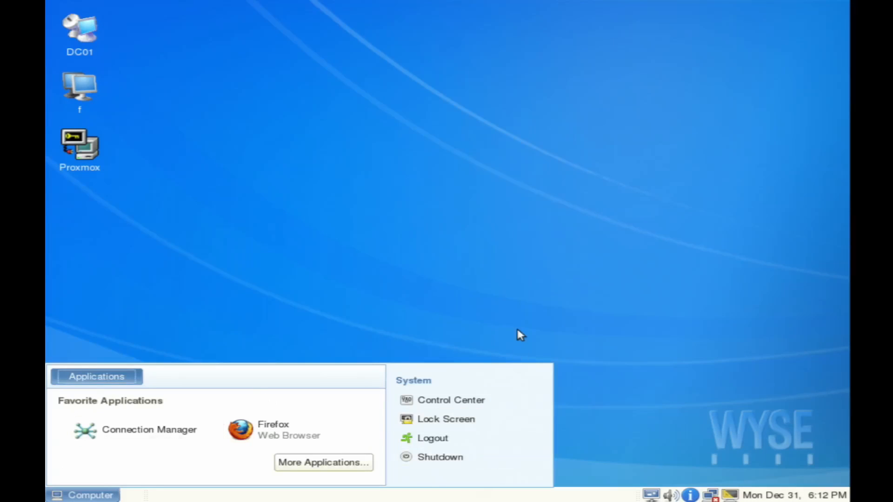
{"action": "mouse_move", "coordinate": [372, 457]}
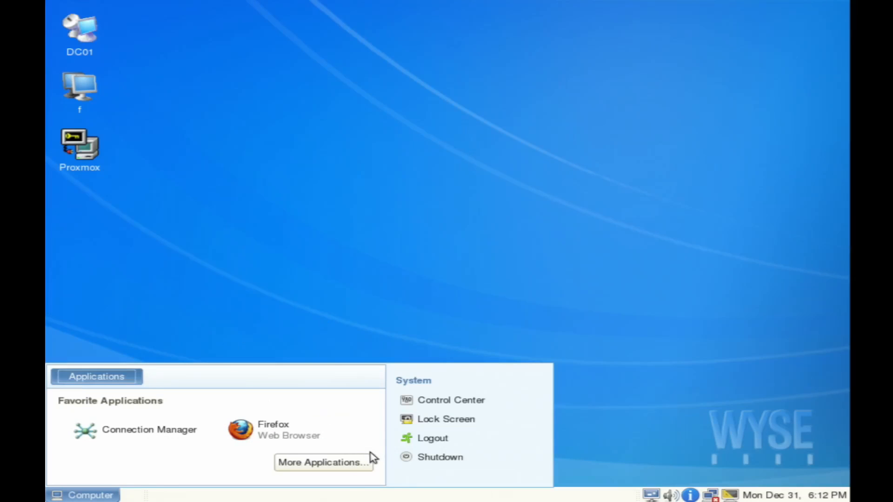
{"action": "mouse_move", "coordinate": [459, 475]}
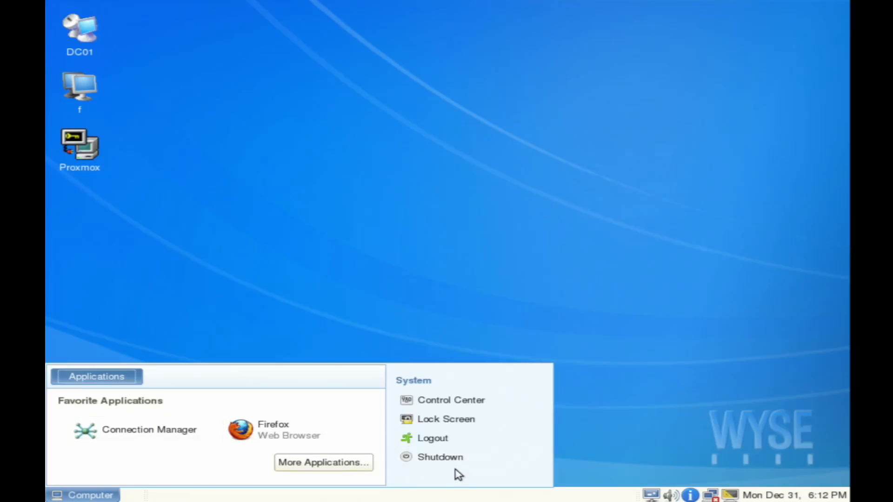
Choose Shutdown to show the Shut Down, Restart and Suspend dialog with its 60-second countdown.
{"action": "left_click", "coordinate": [440, 457]}
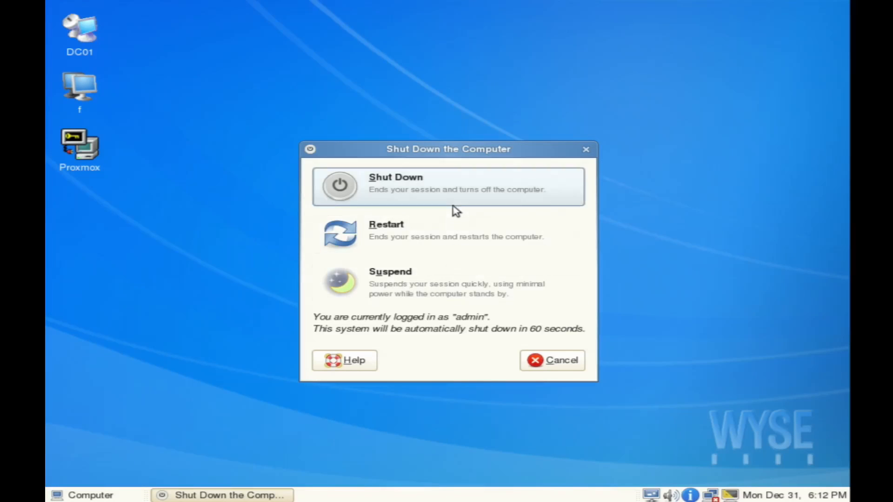